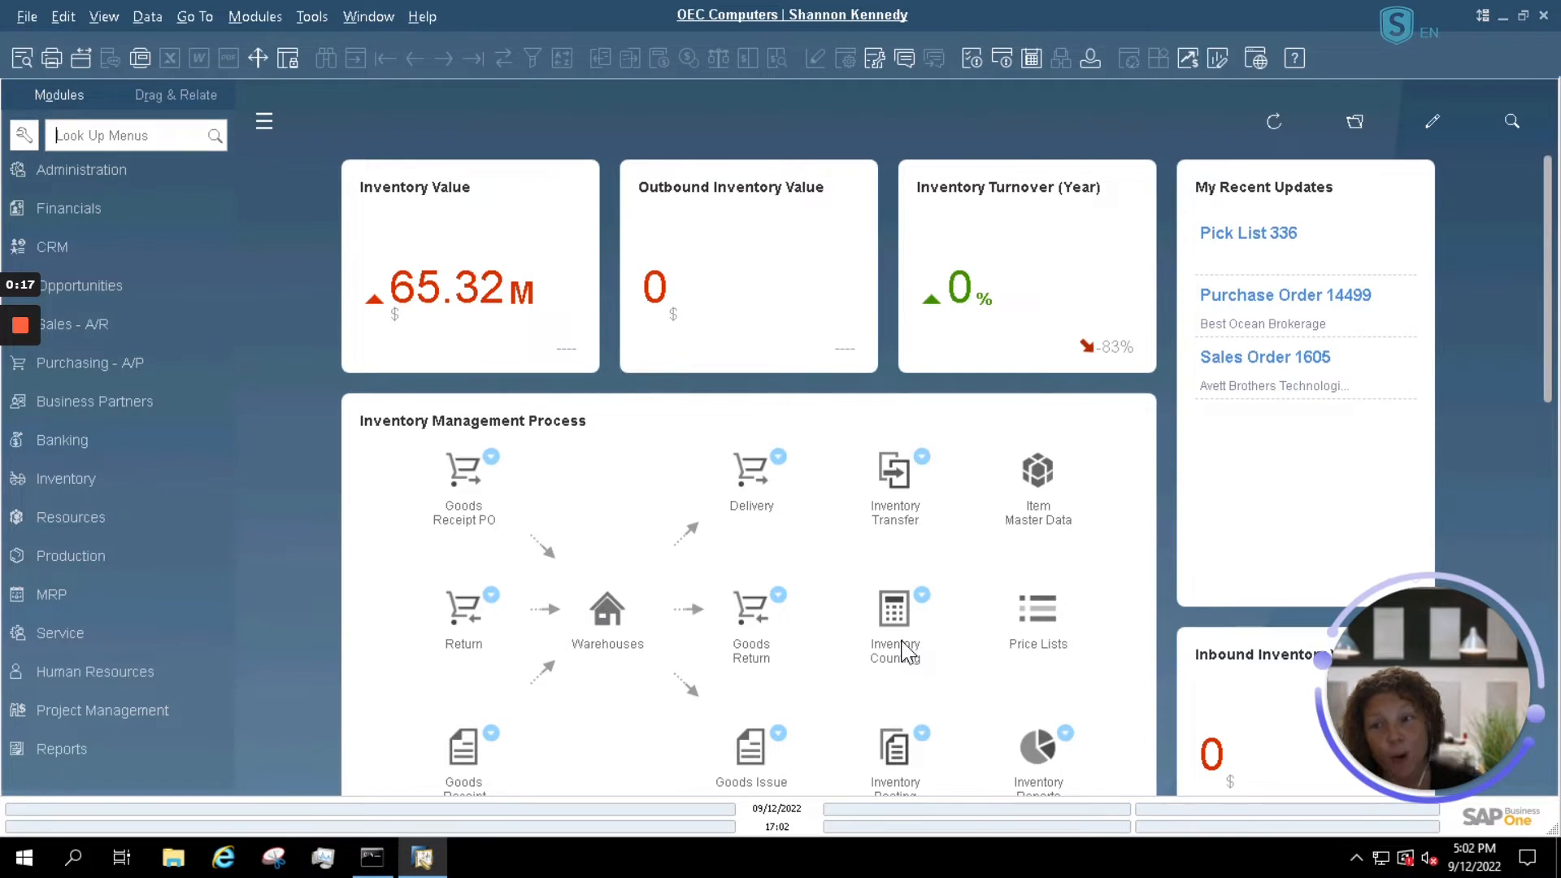
mouse_move(912, 652)
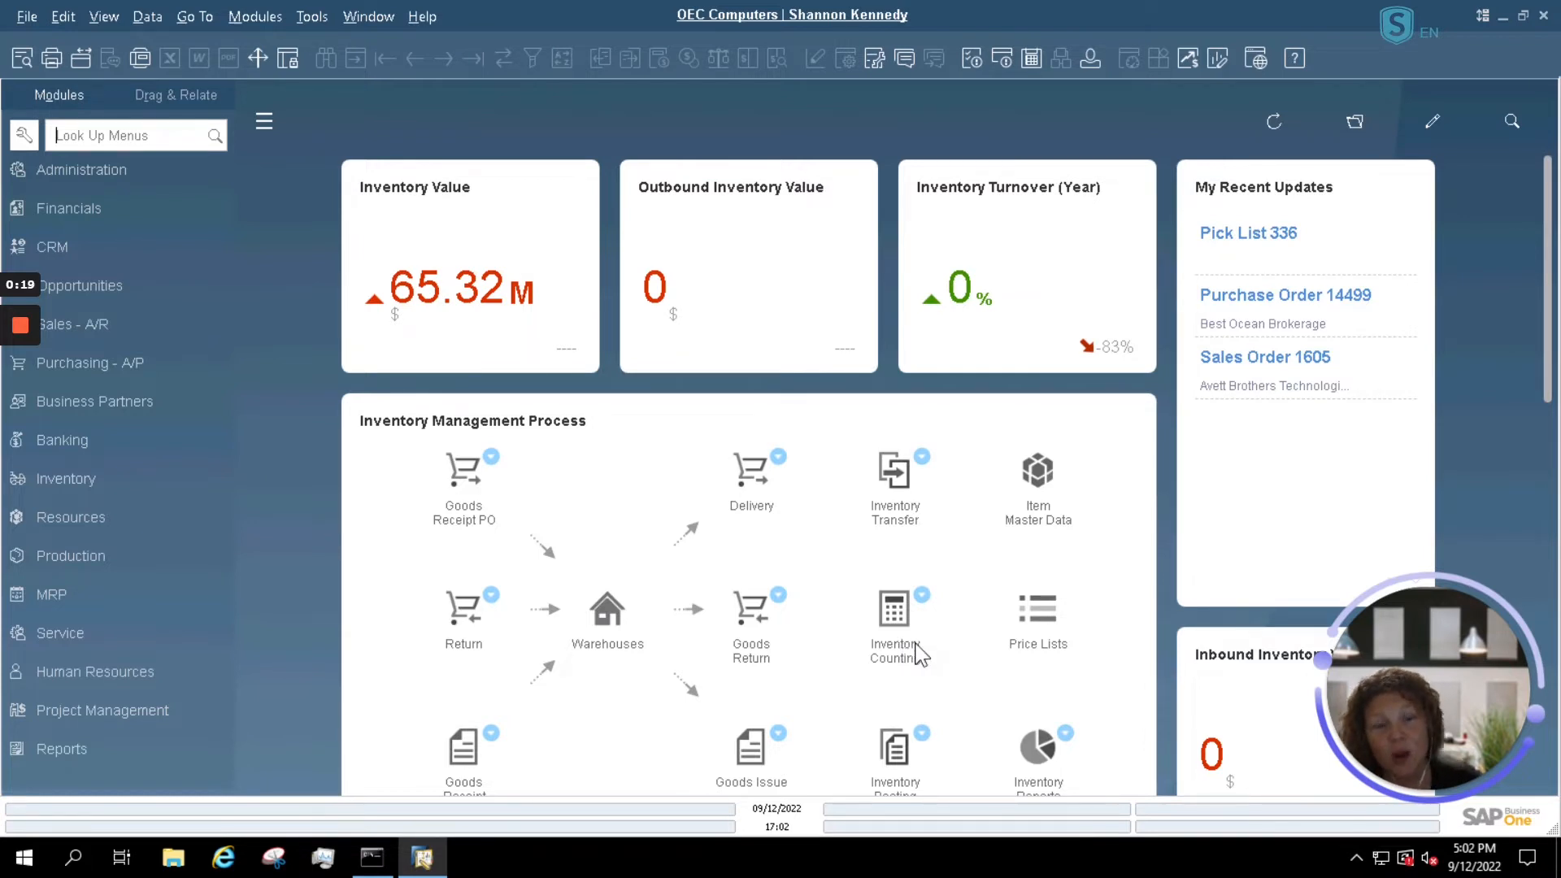
mouse_move(926, 666)
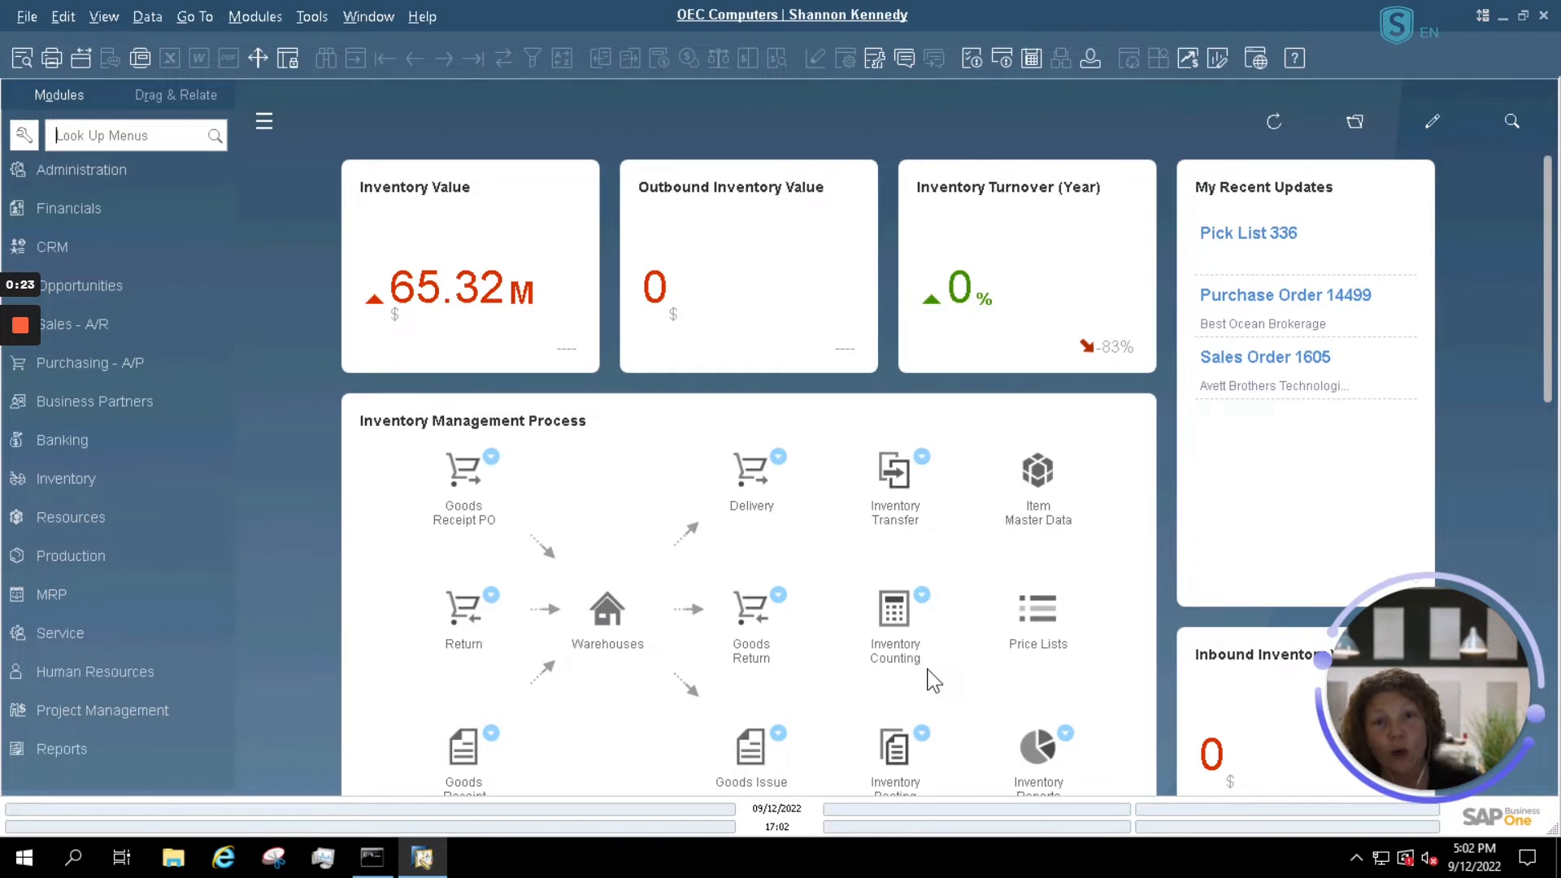
mouse_move(497, 405)
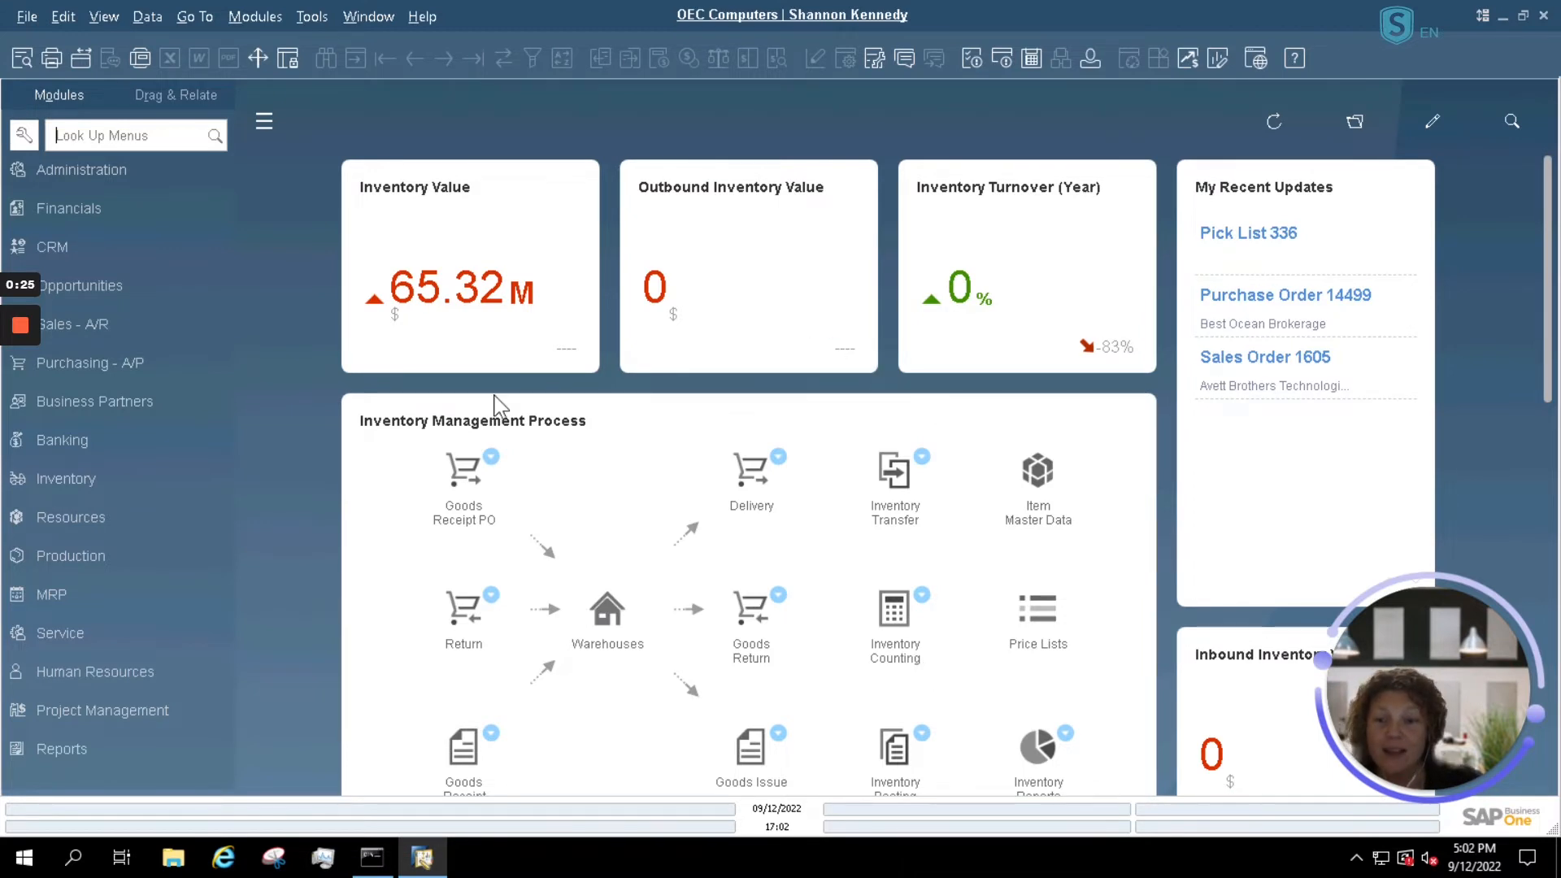
mouse_move(615, 687)
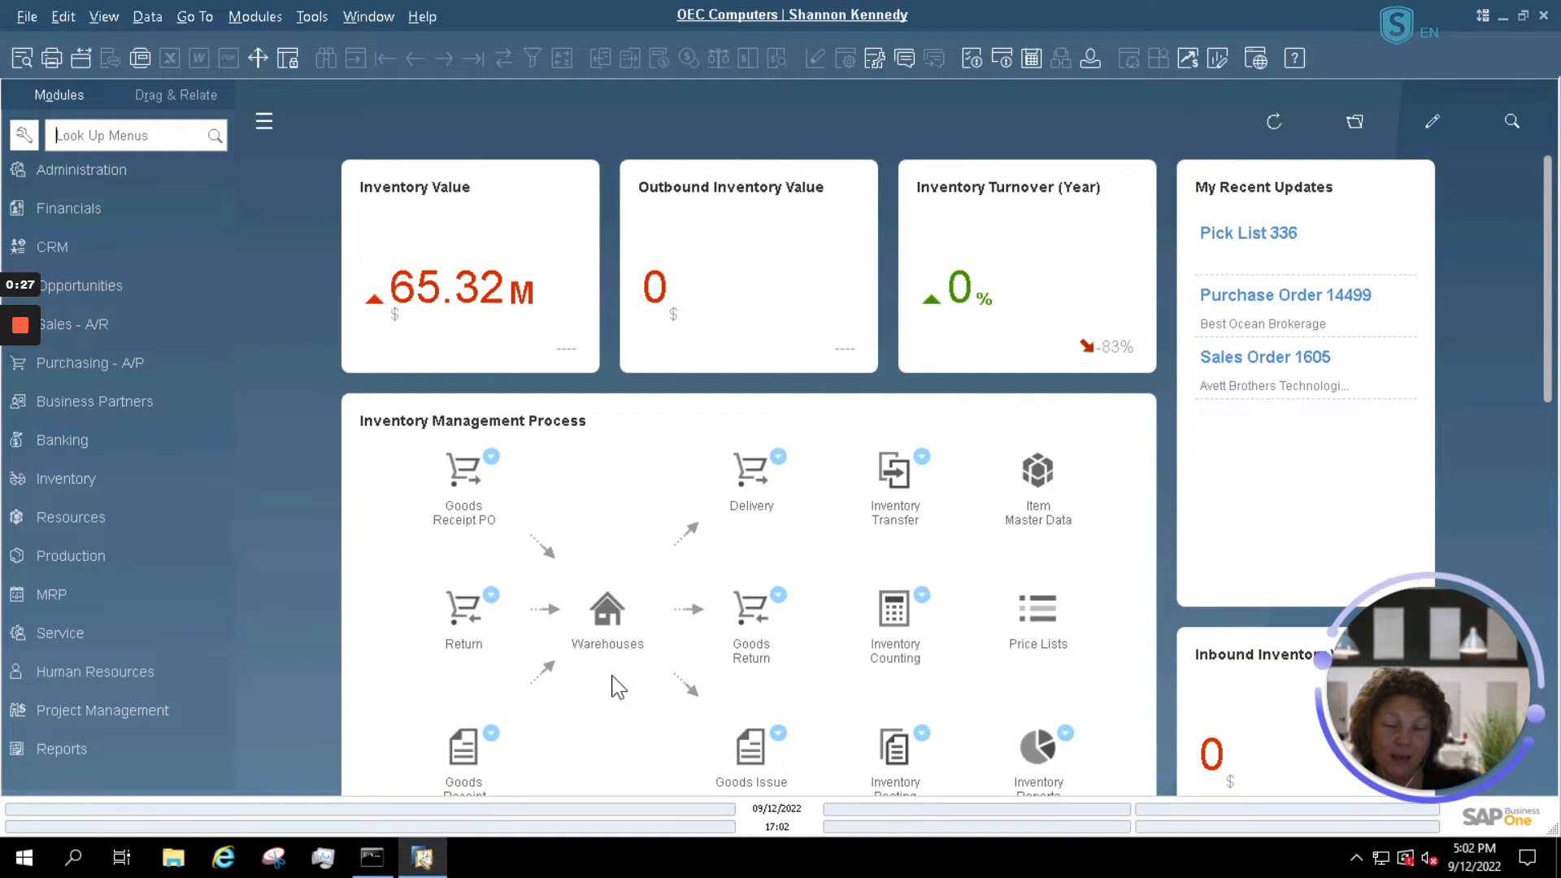
mouse_move(123, 175)
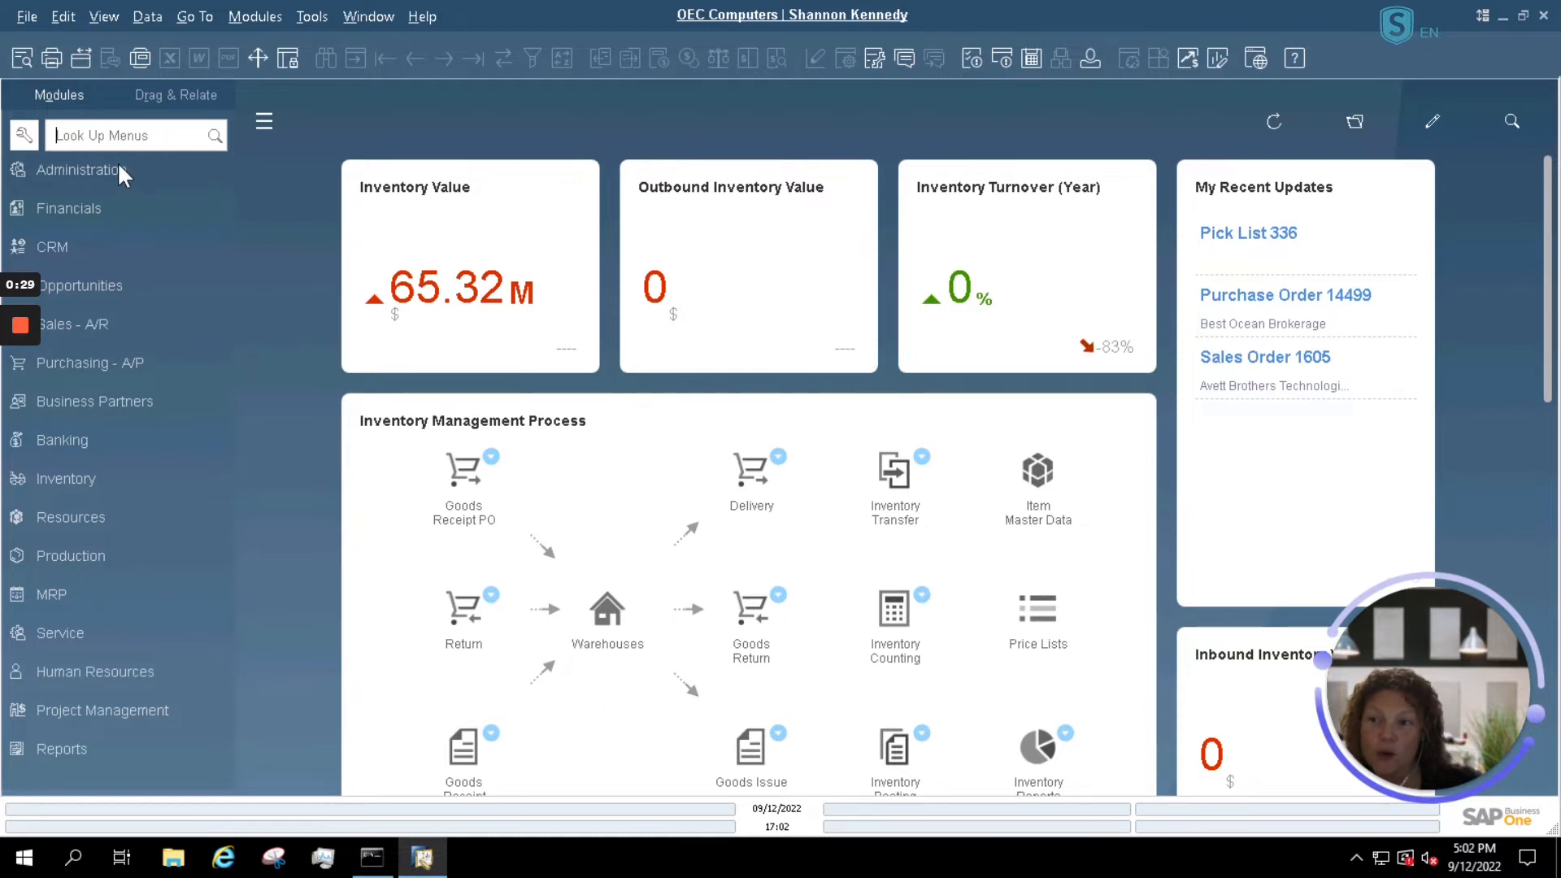
Open the Users - Setup form through Administration > Setup > General.
left_click(82, 169)
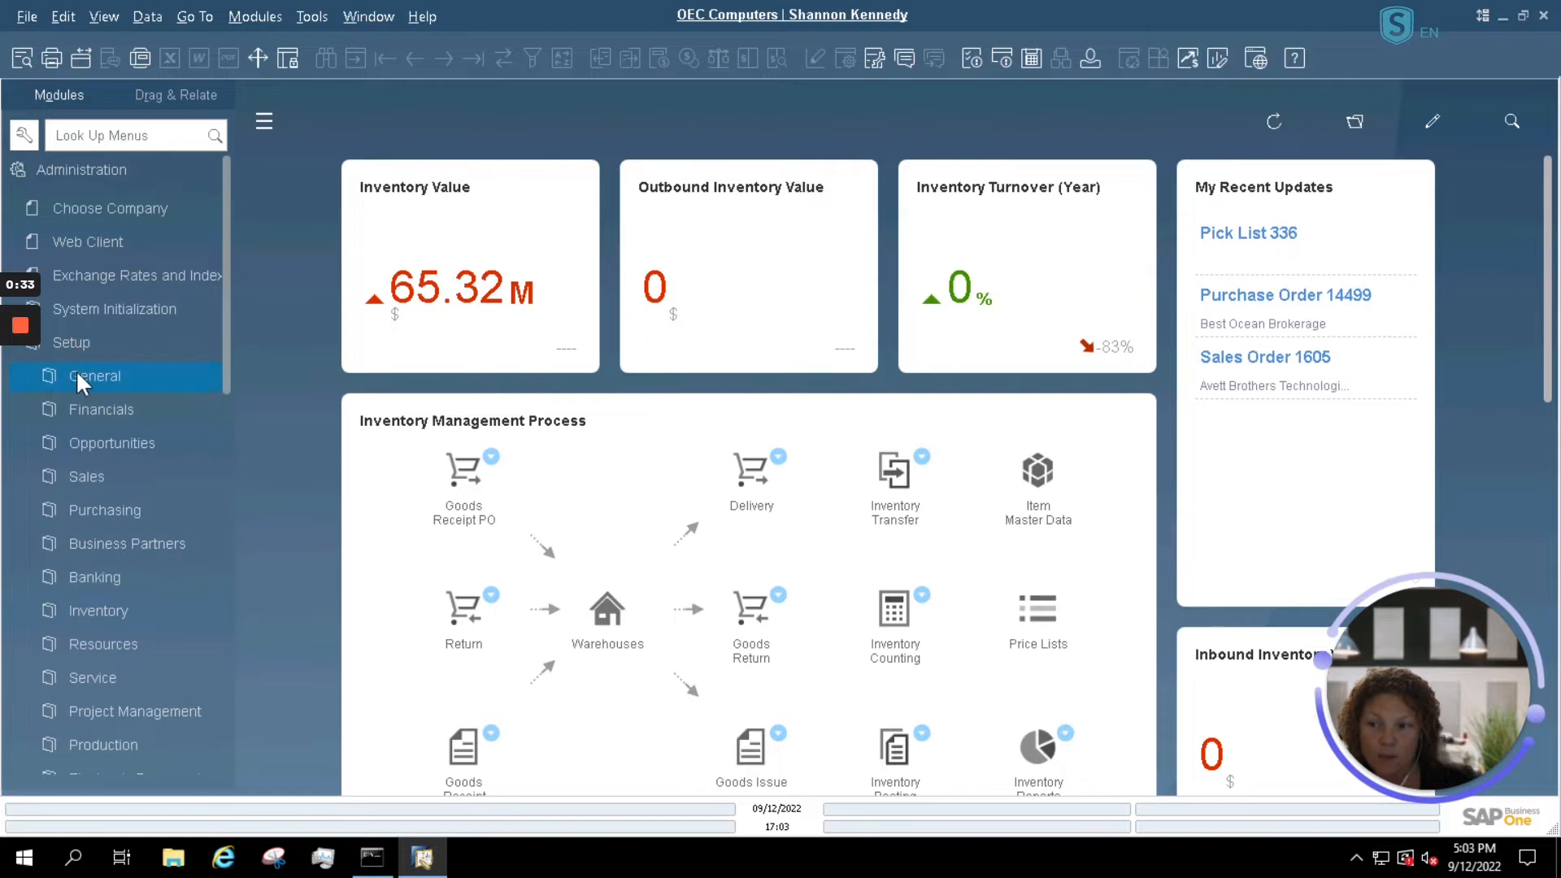
left_click(94, 376)
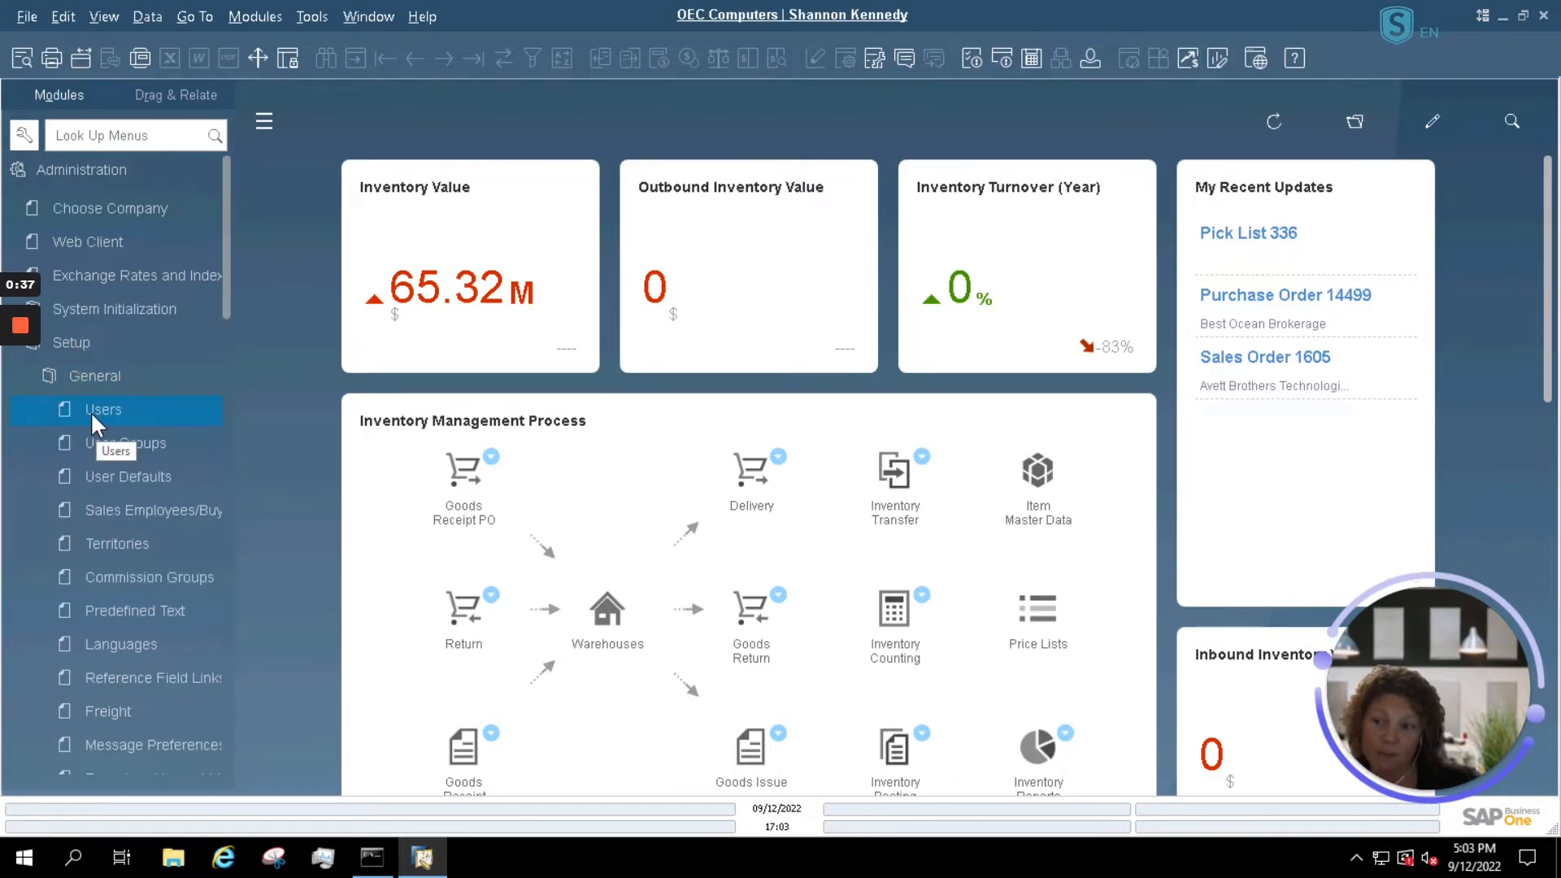
left_click(104, 409)
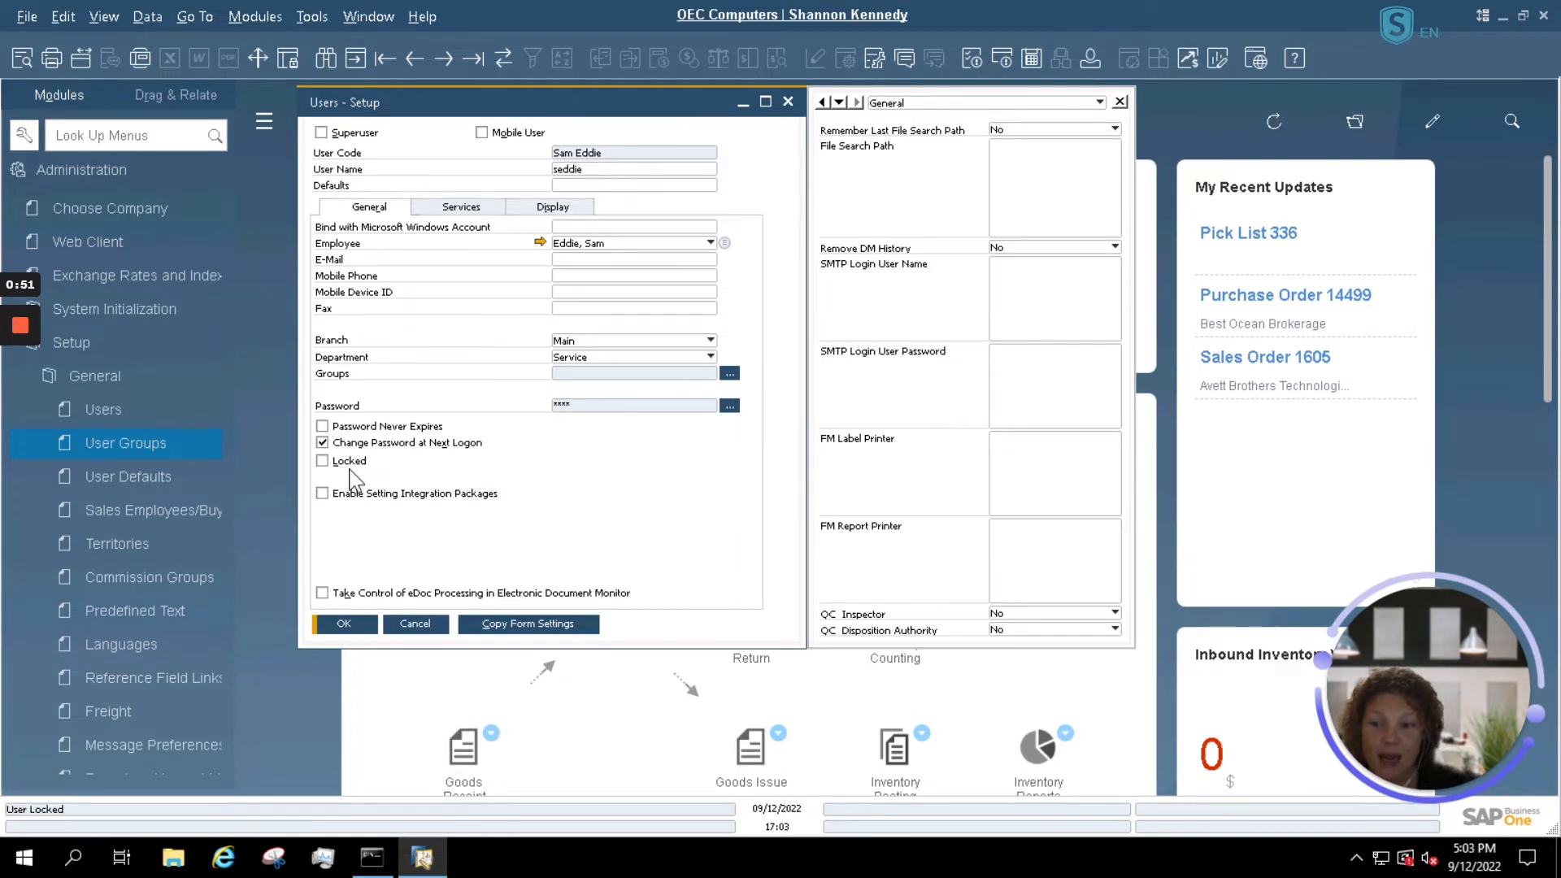
left_click(323, 460)
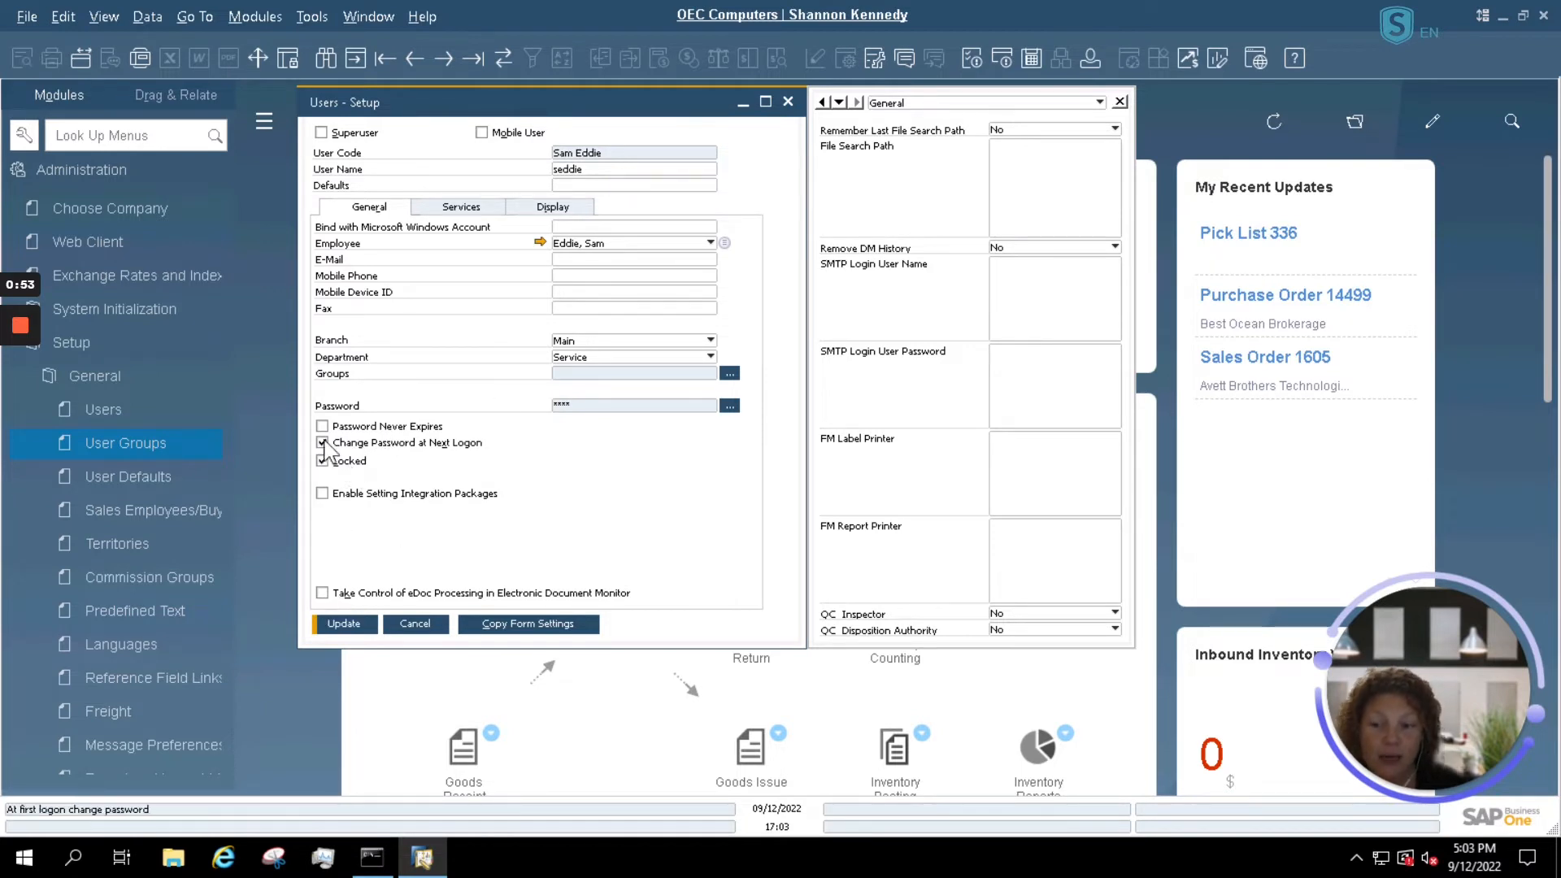
left_click(322, 460)
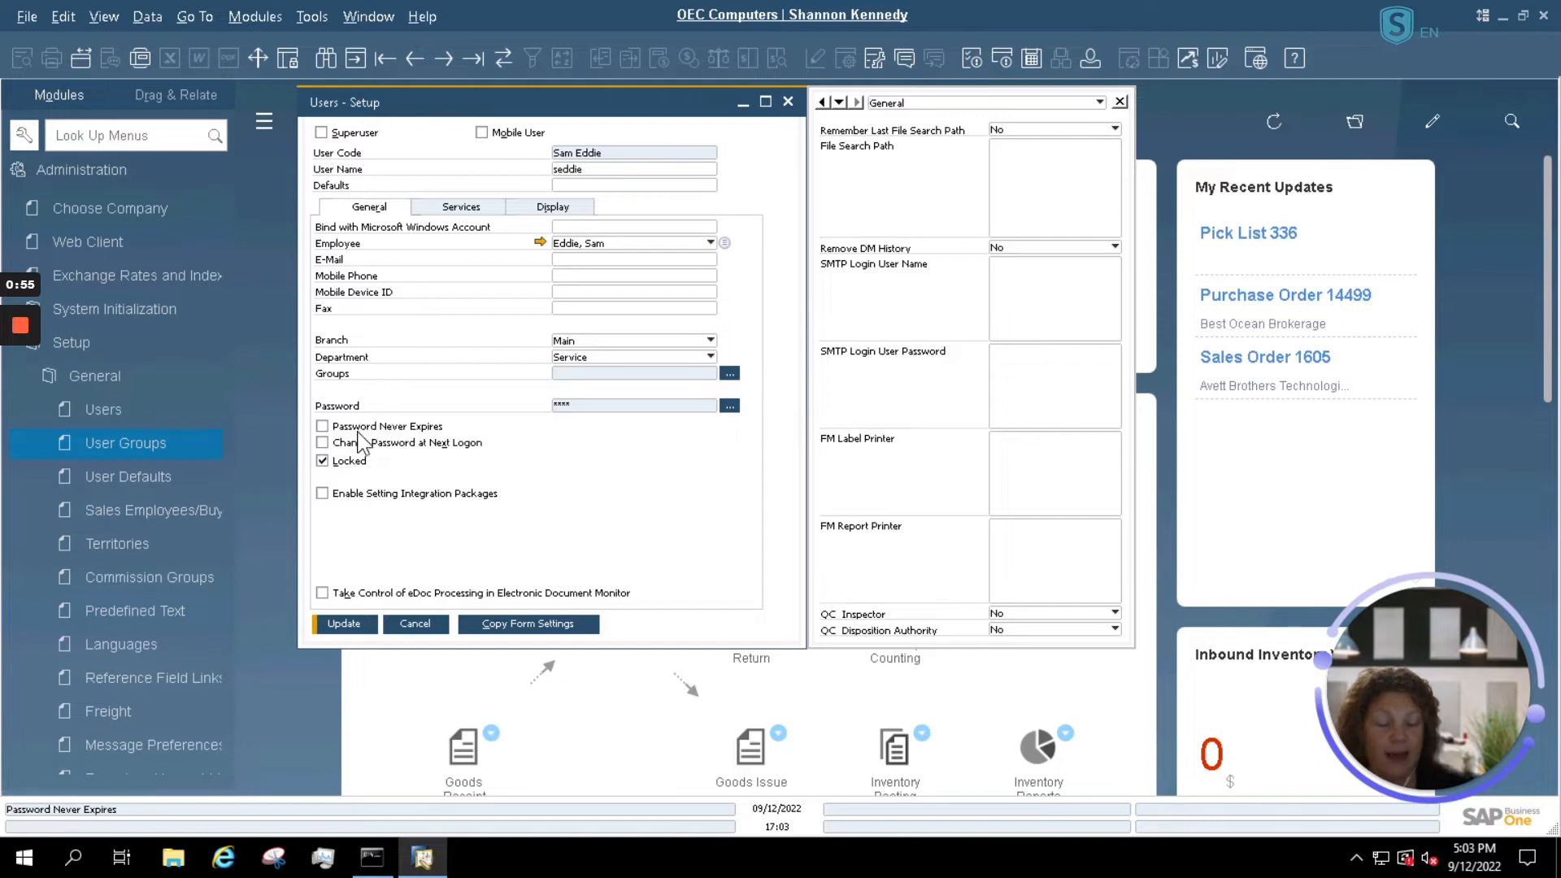
mouse_move(334, 605)
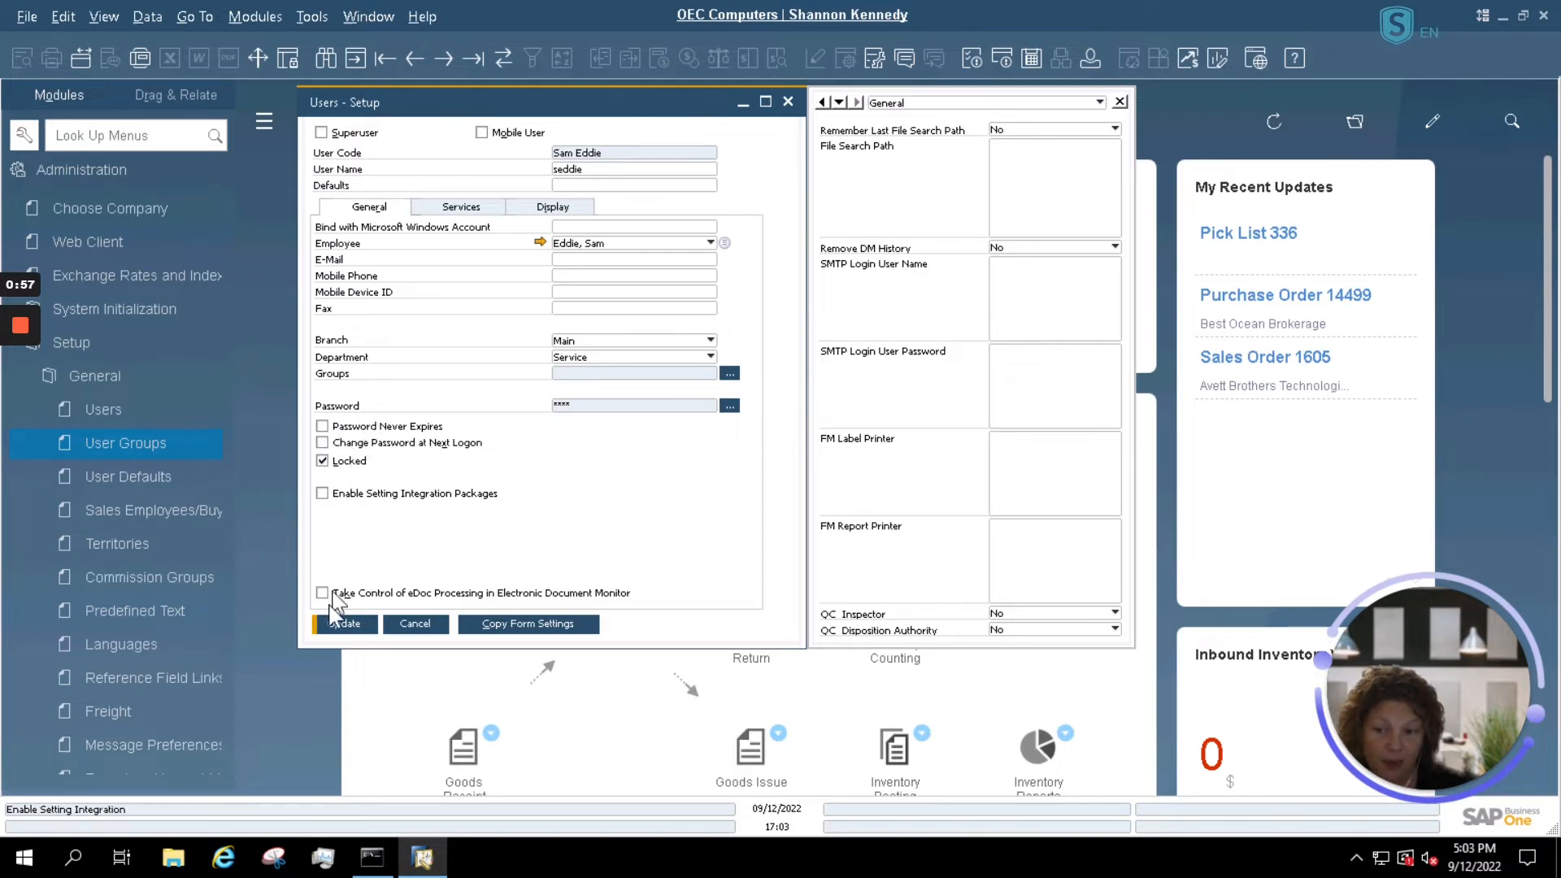
left_click(343, 624)
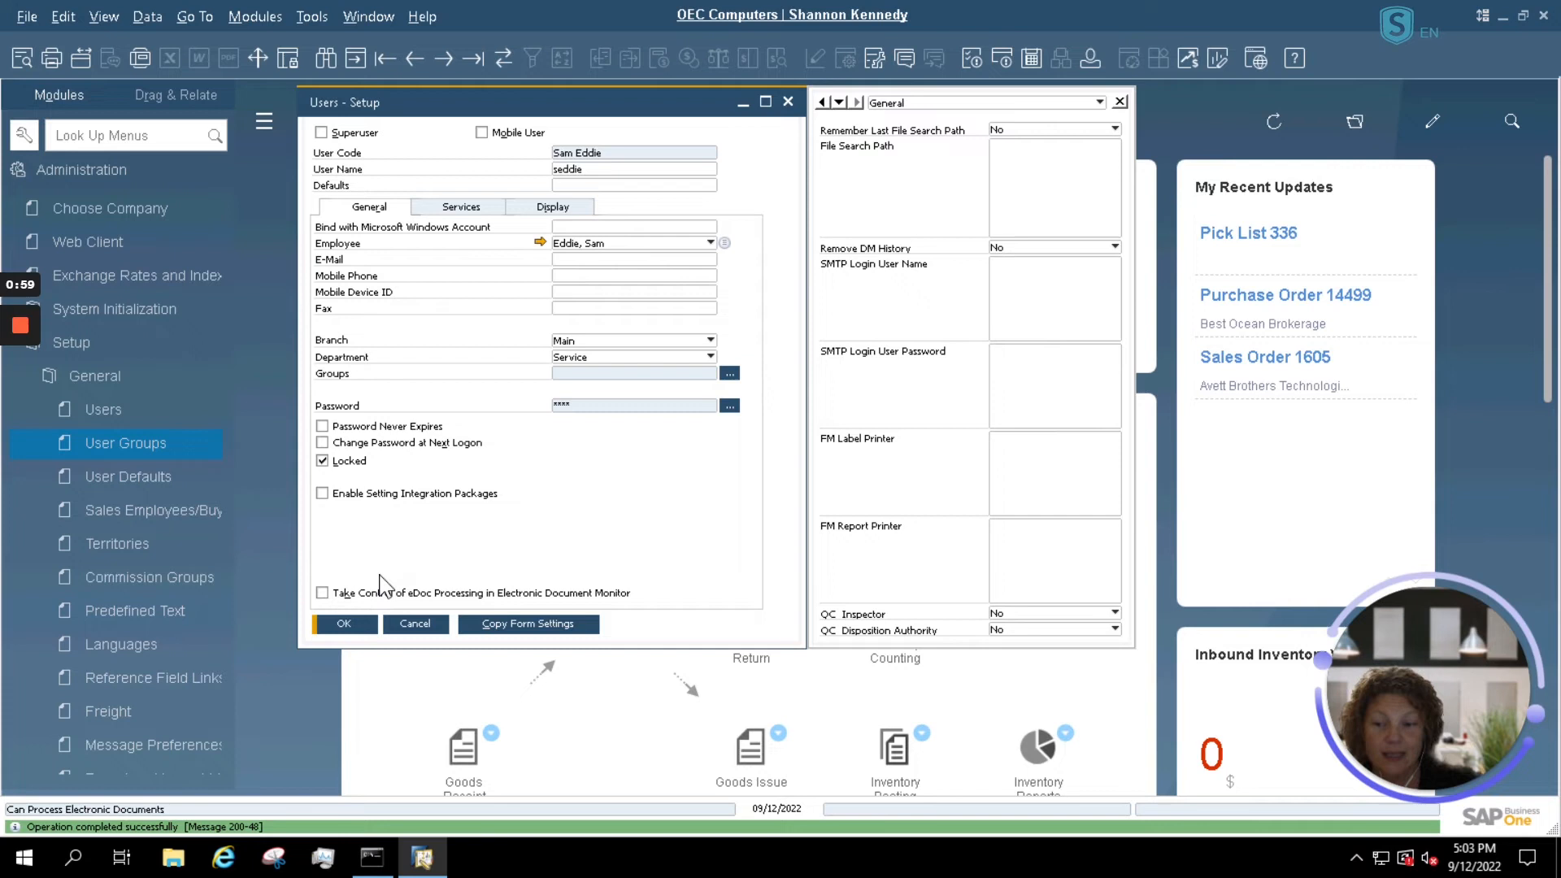
mouse_move(672, 382)
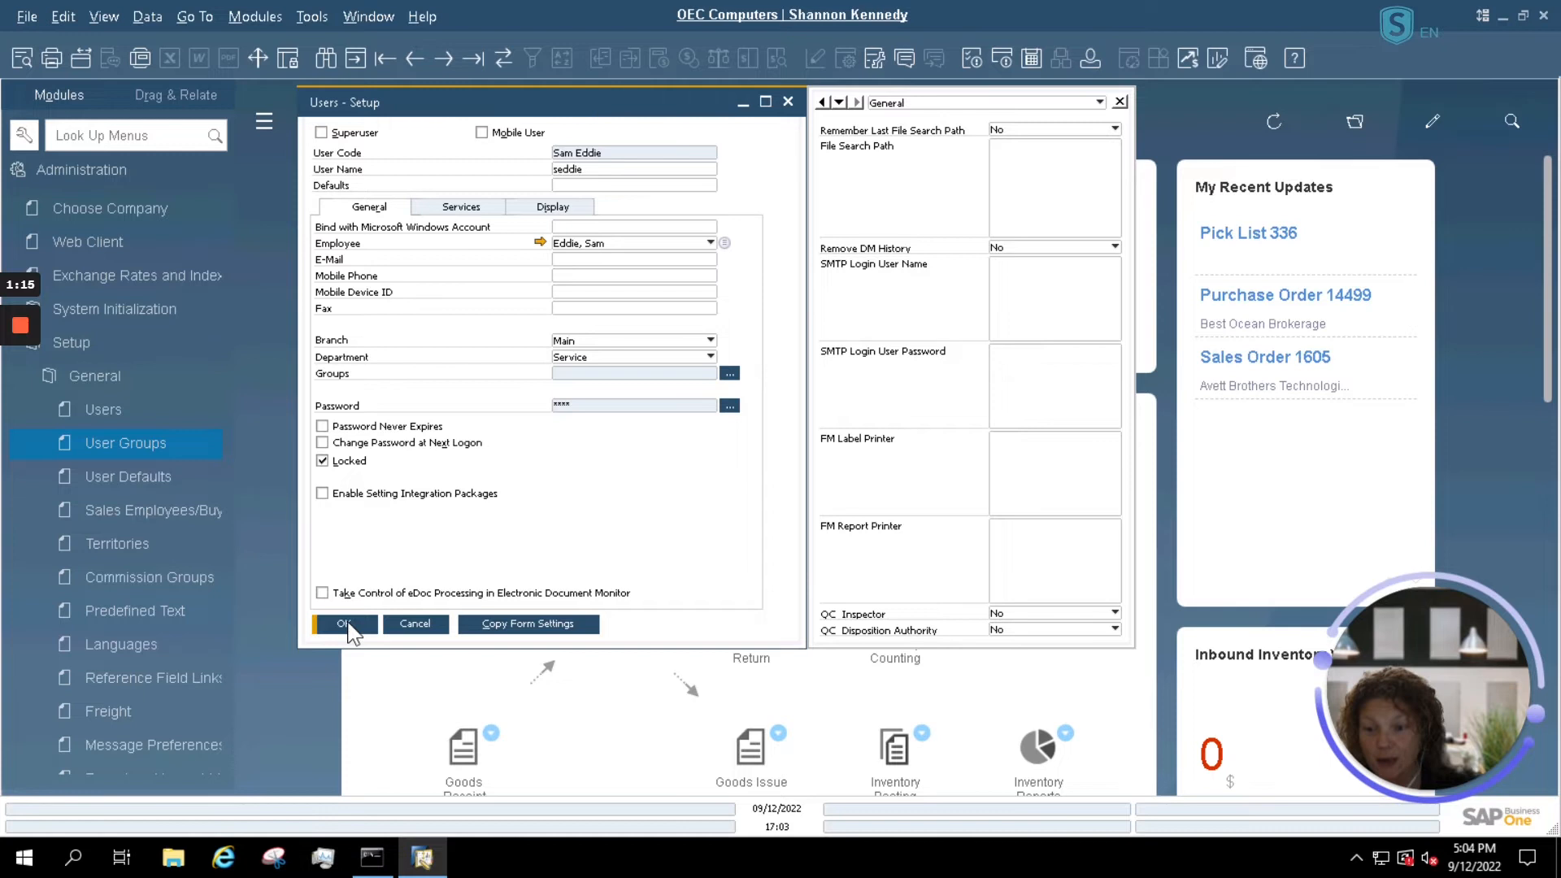
left_click(342, 624)
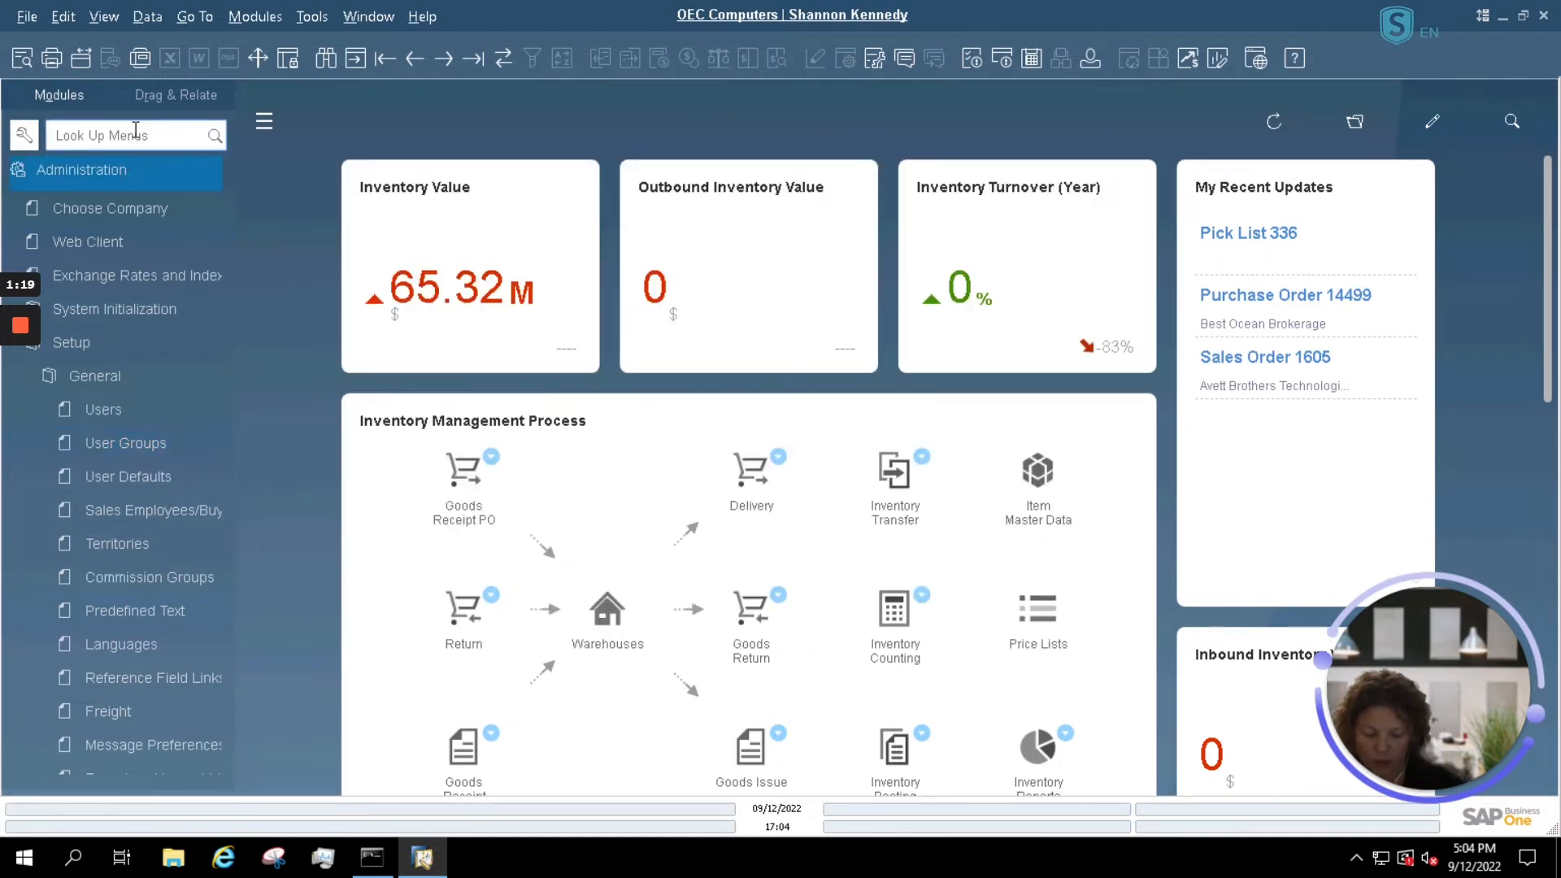
Search the menu for 'employee' and open Employee Master Data.
type("employee")
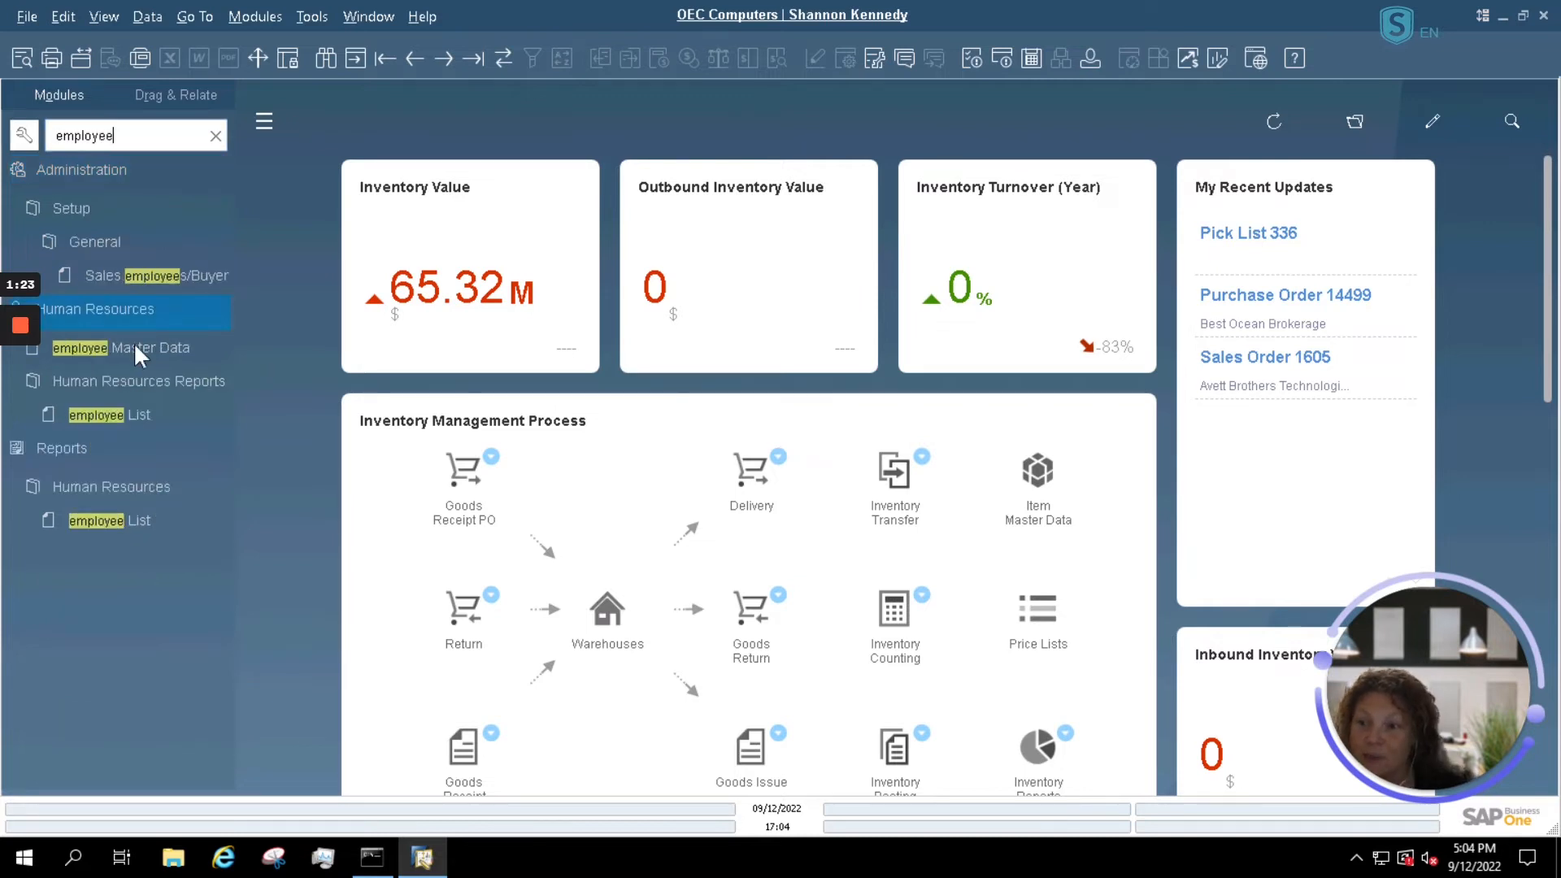
left_click(121, 347)
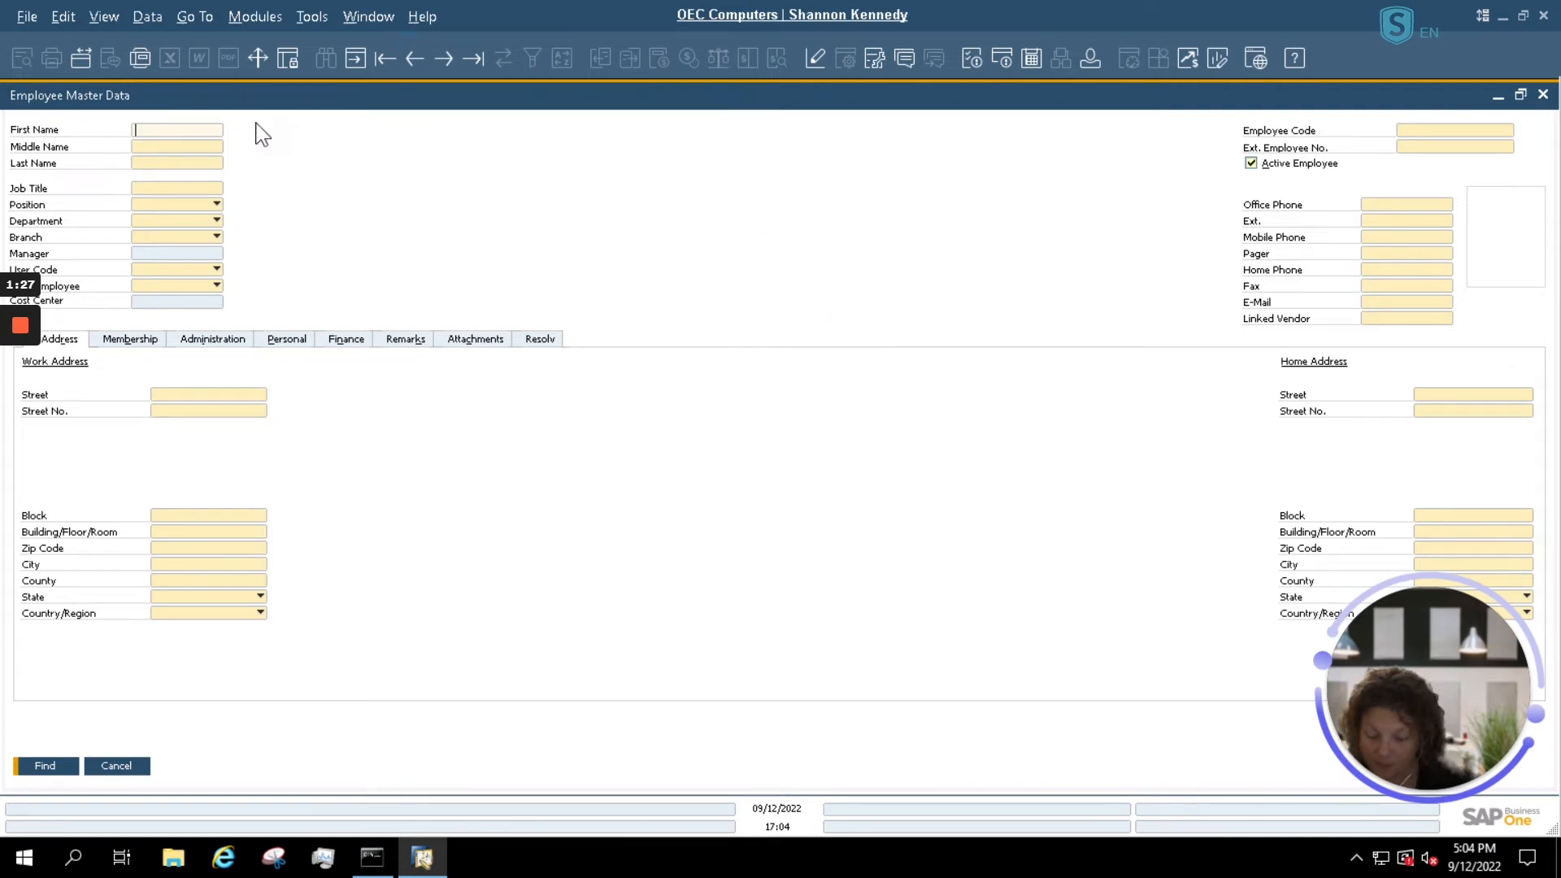
left_click(44, 766)
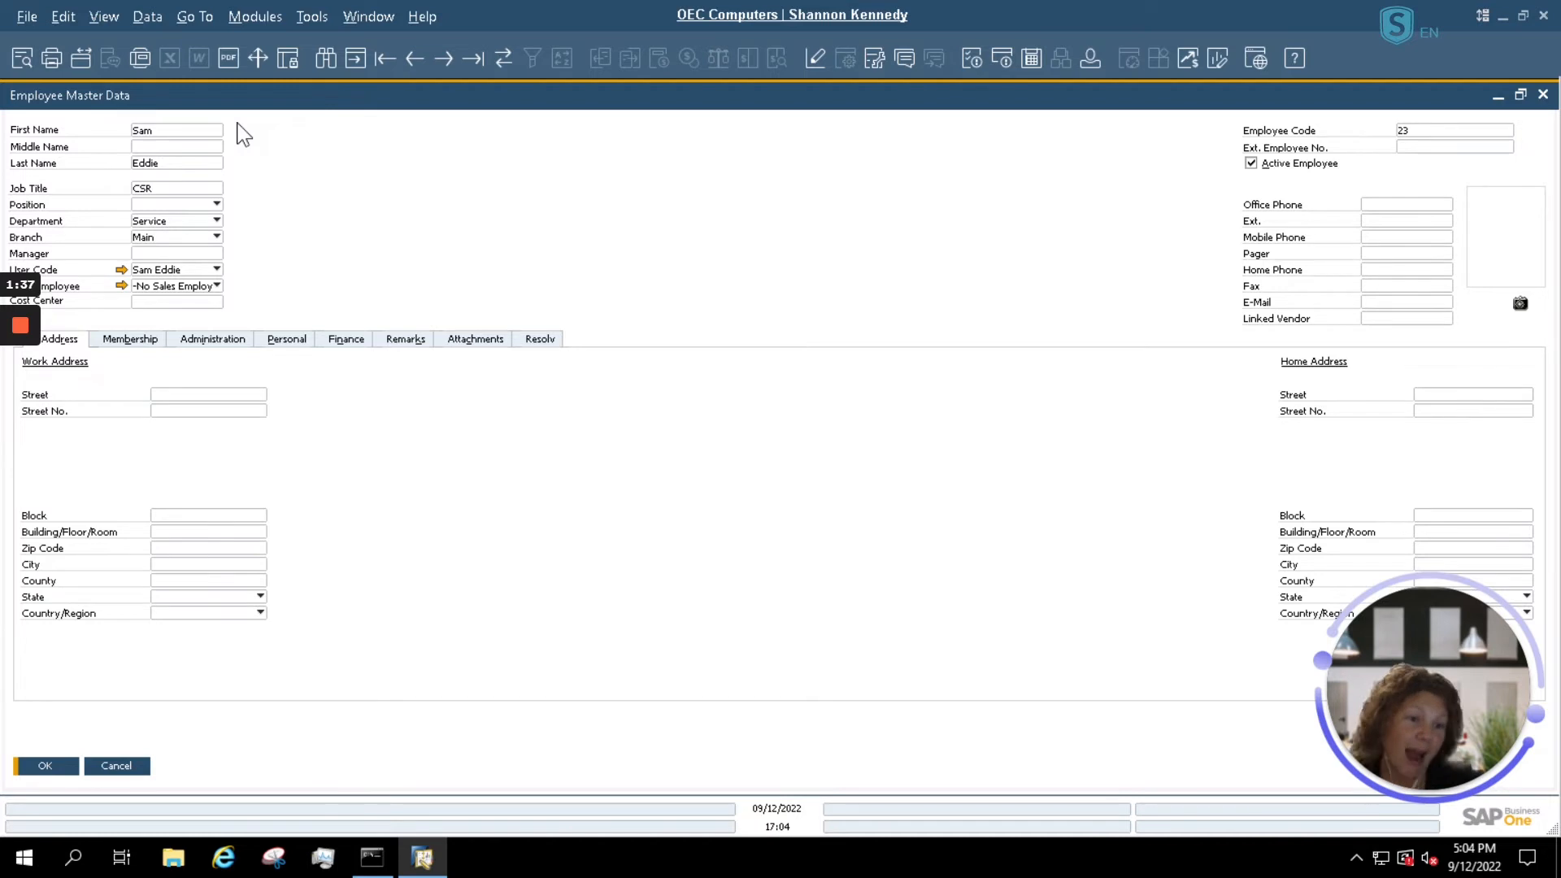
mouse_move(297, 106)
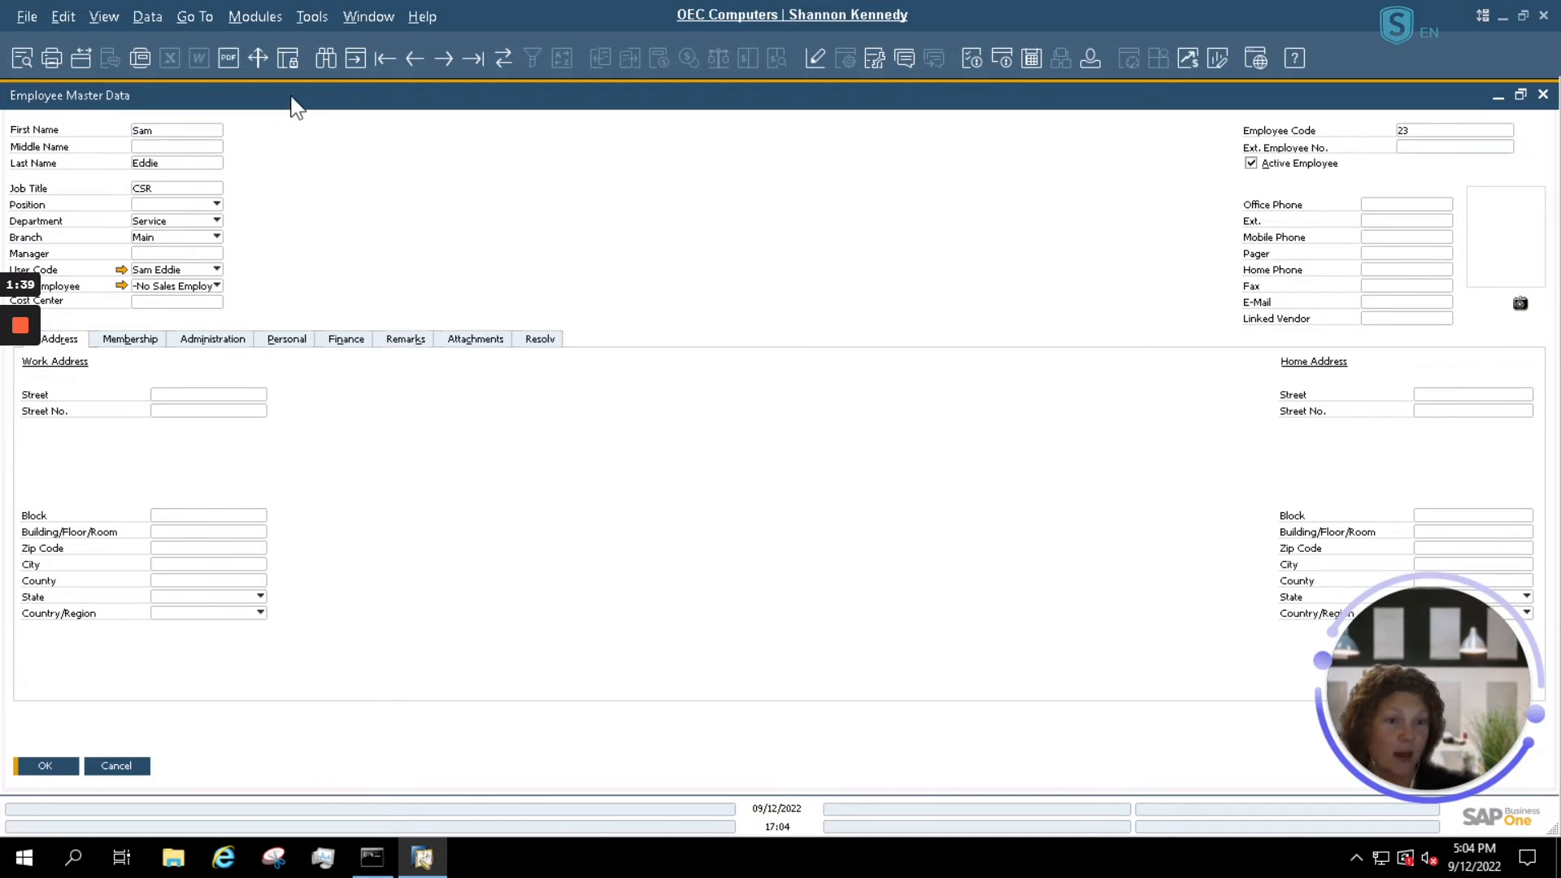
left_click(1252, 164)
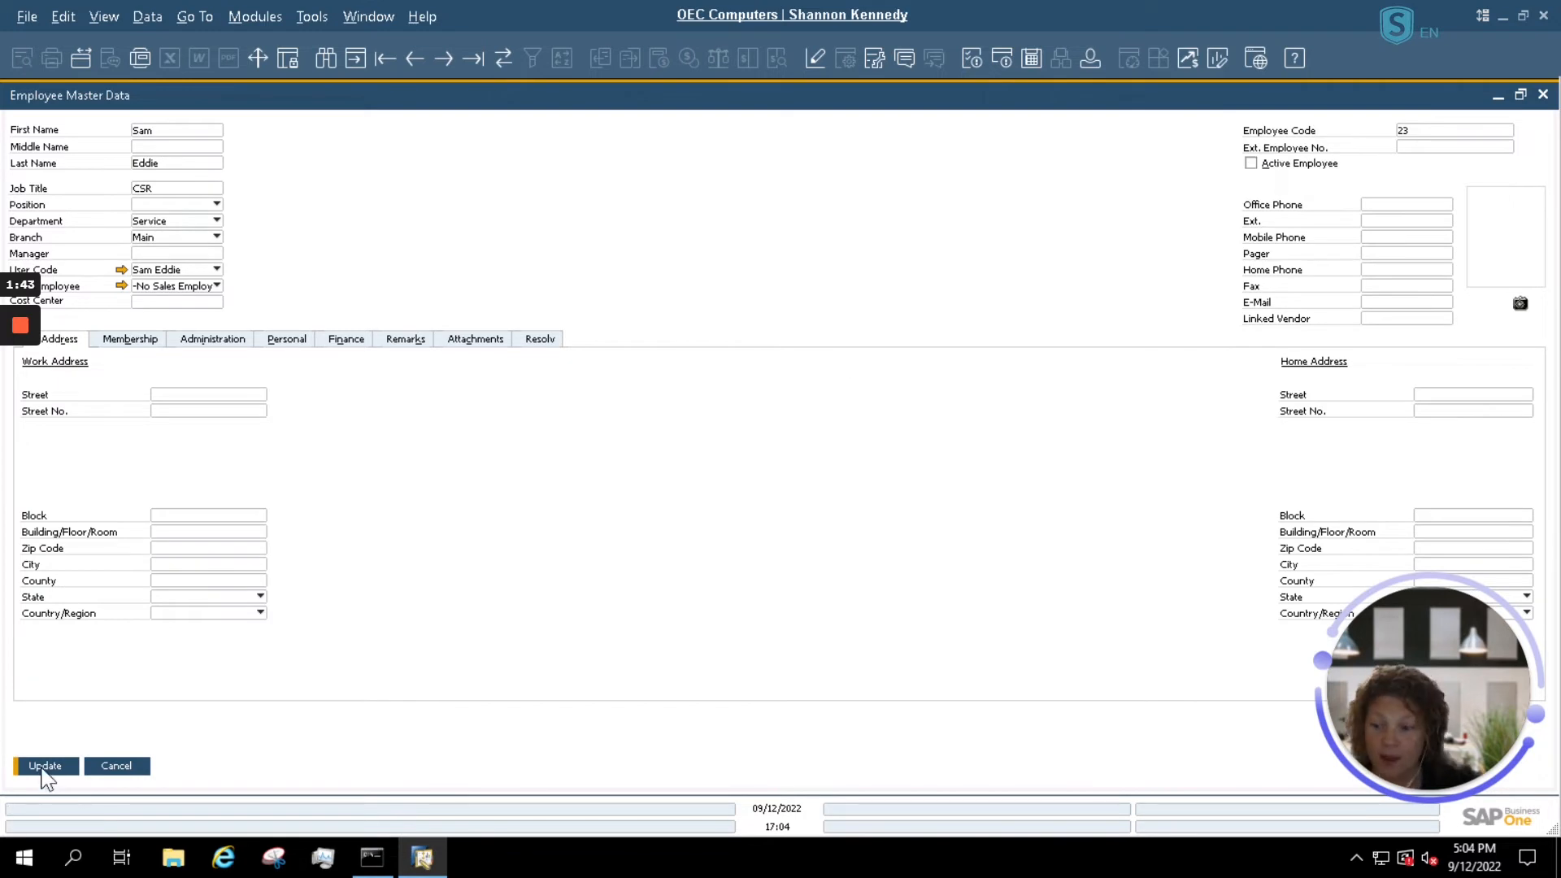
left_click(44, 766)
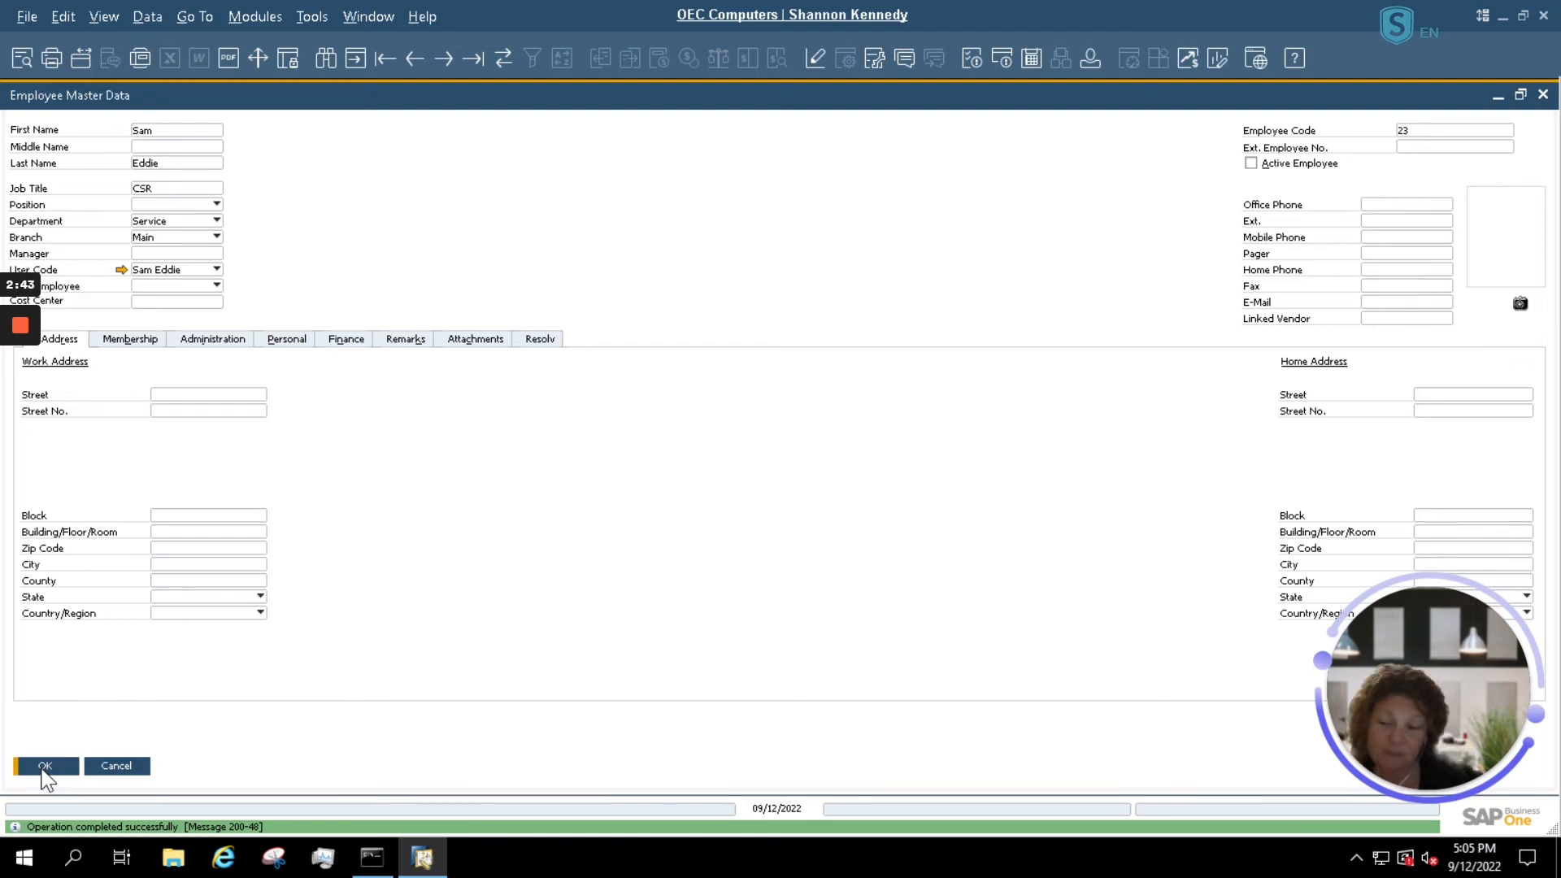
left_click(44, 765)
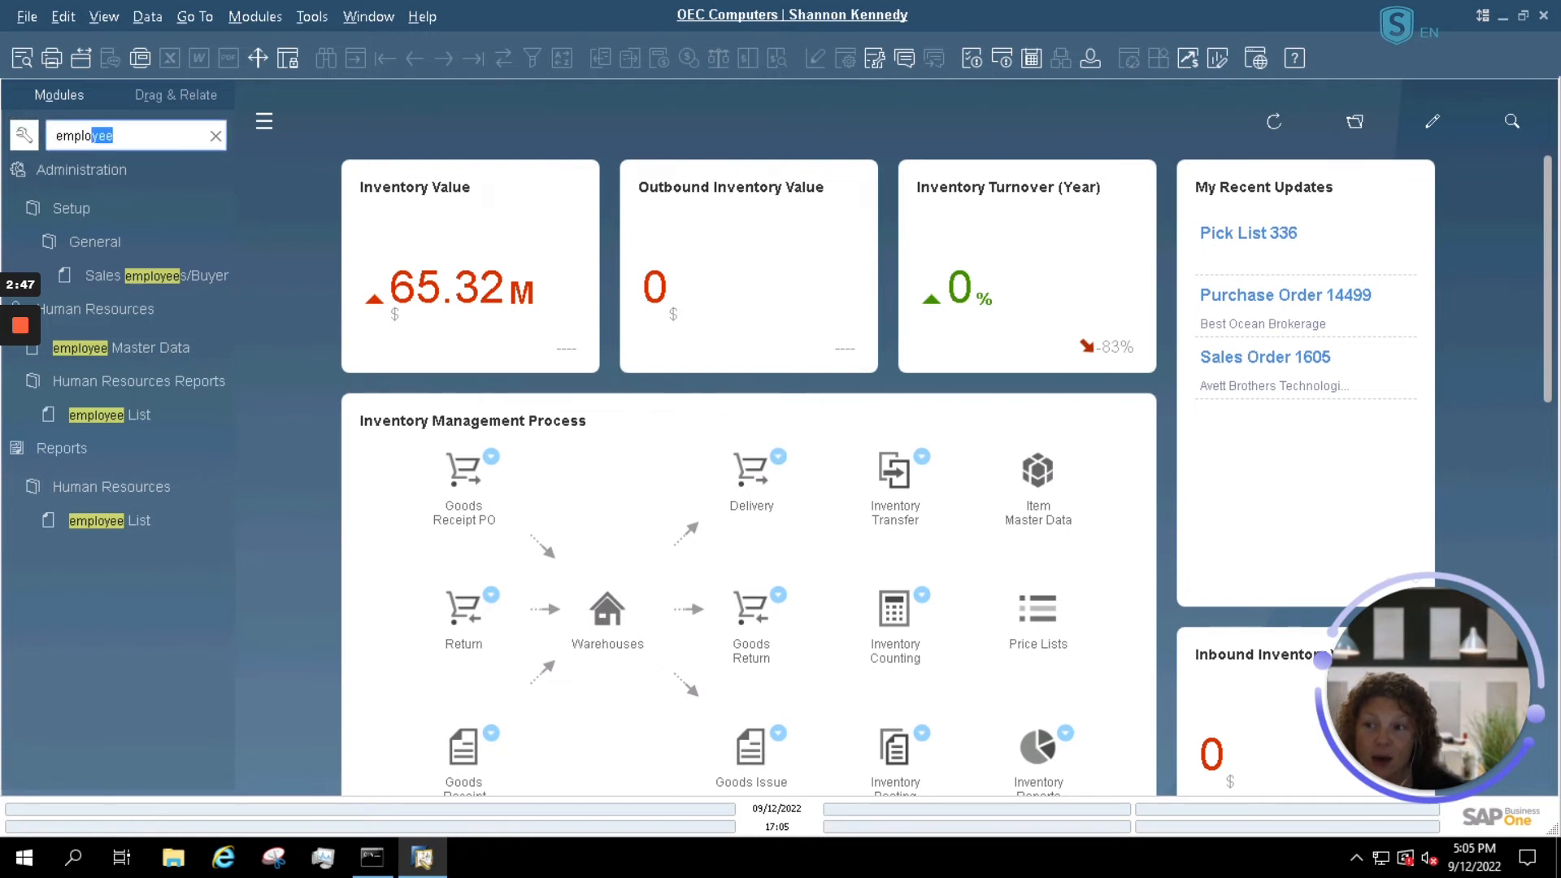
Clear the menu search and expand Administration > License.
left_click(215, 134)
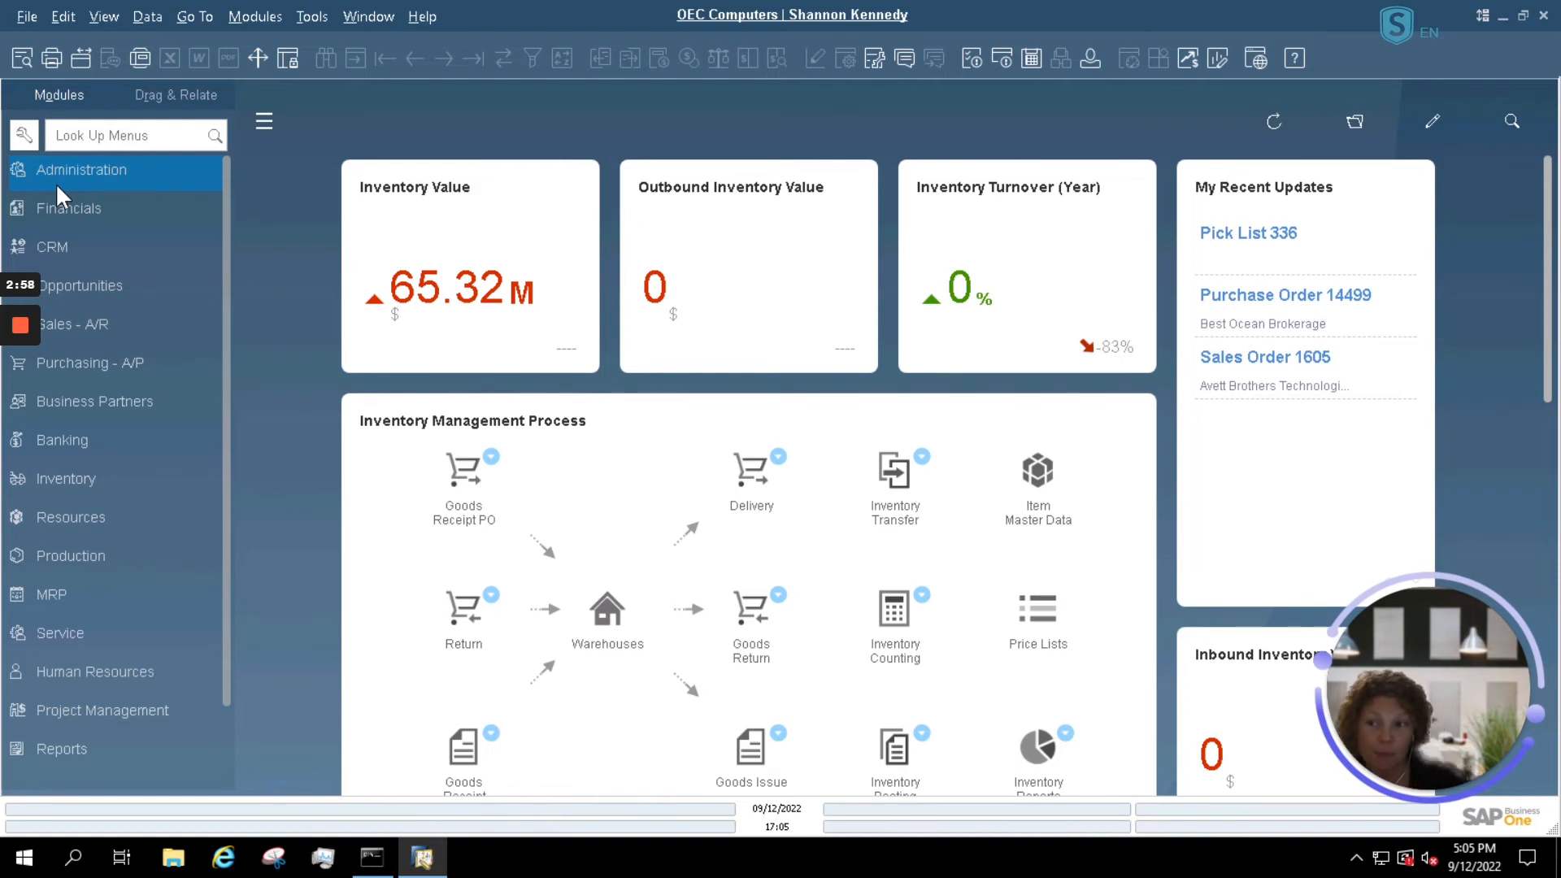
left_click(81, 170)
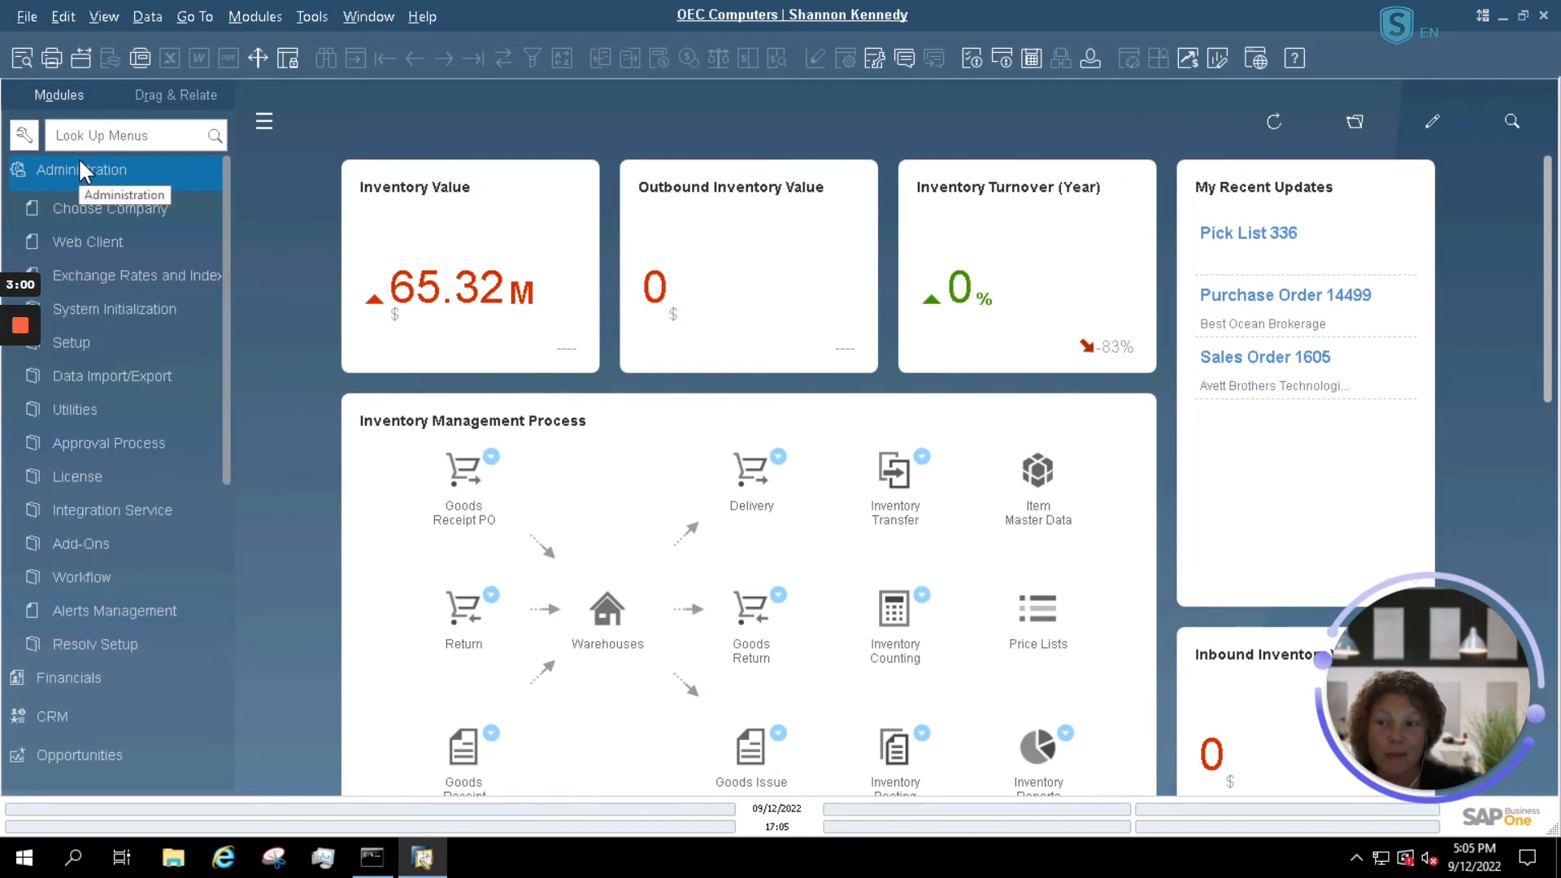
mouse_move(90, 470)
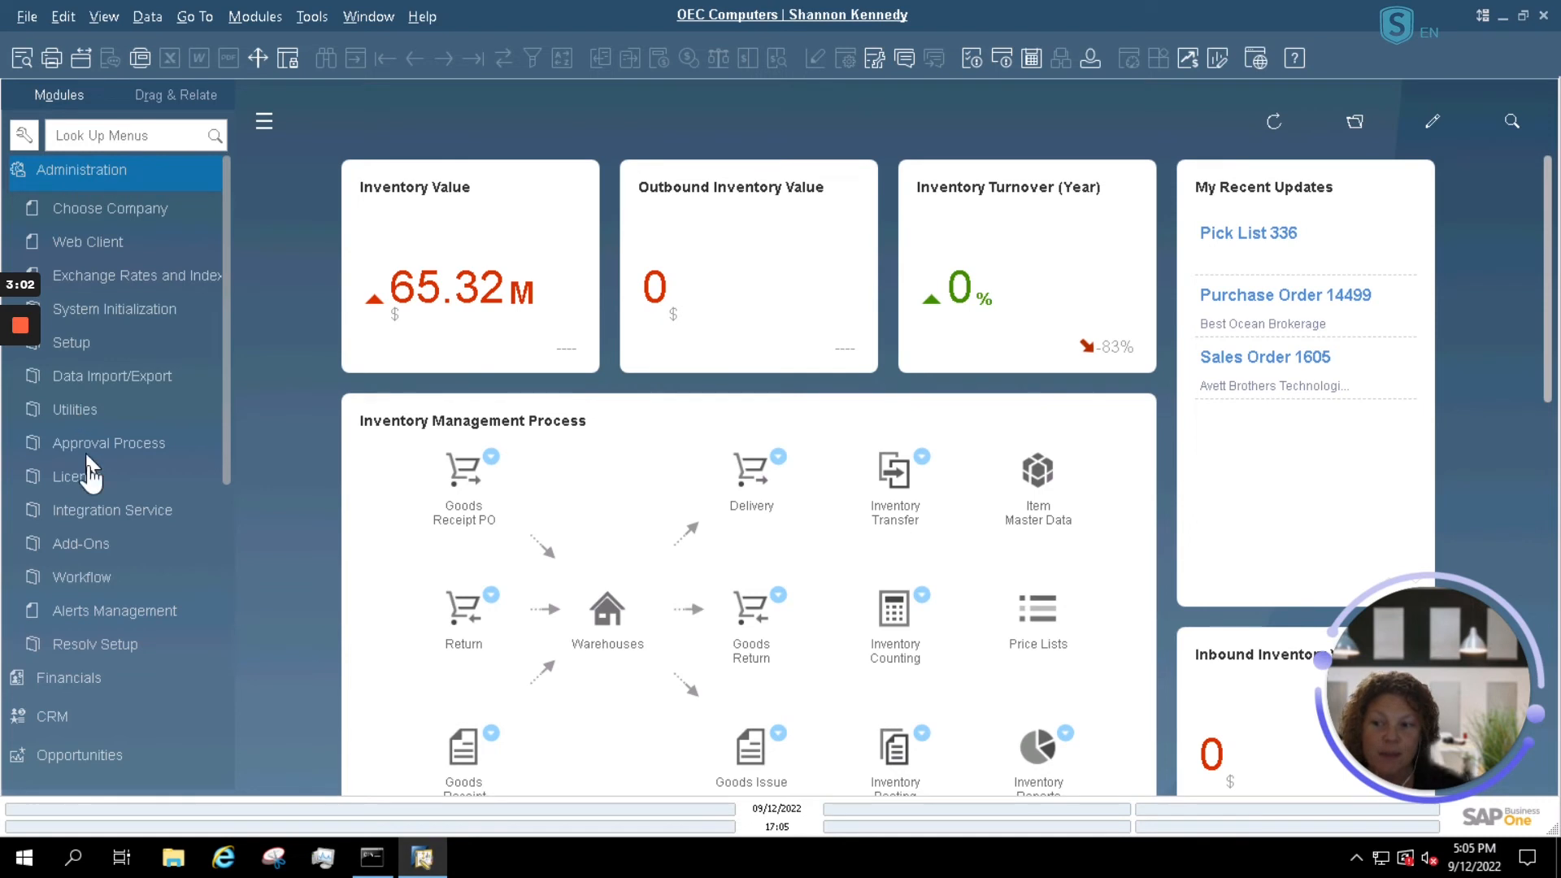
left_click(75, 475)
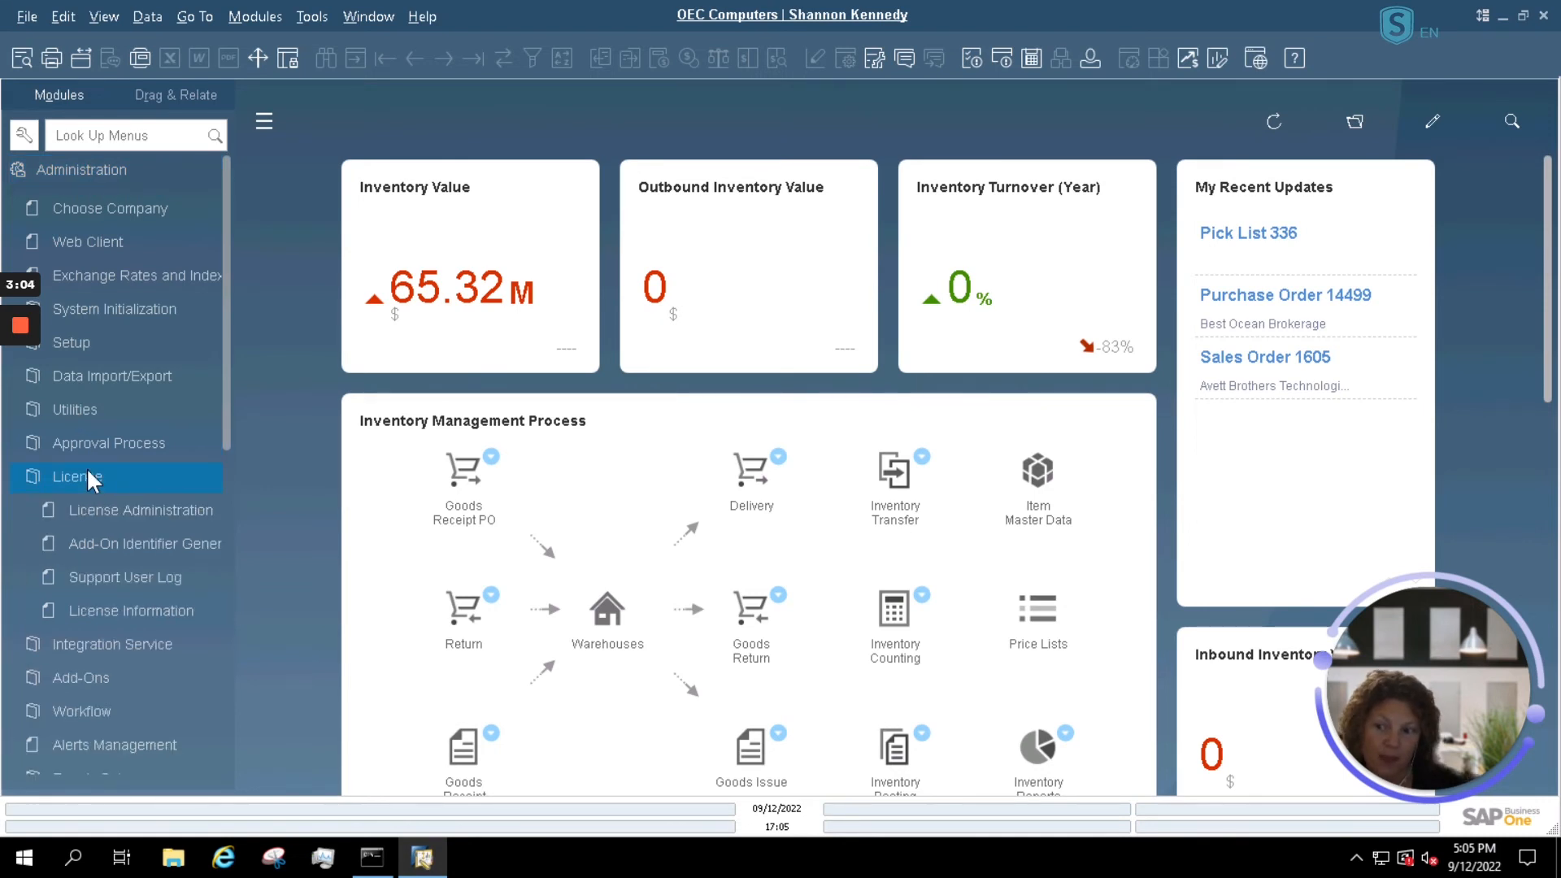
mouse_move(139, 510)
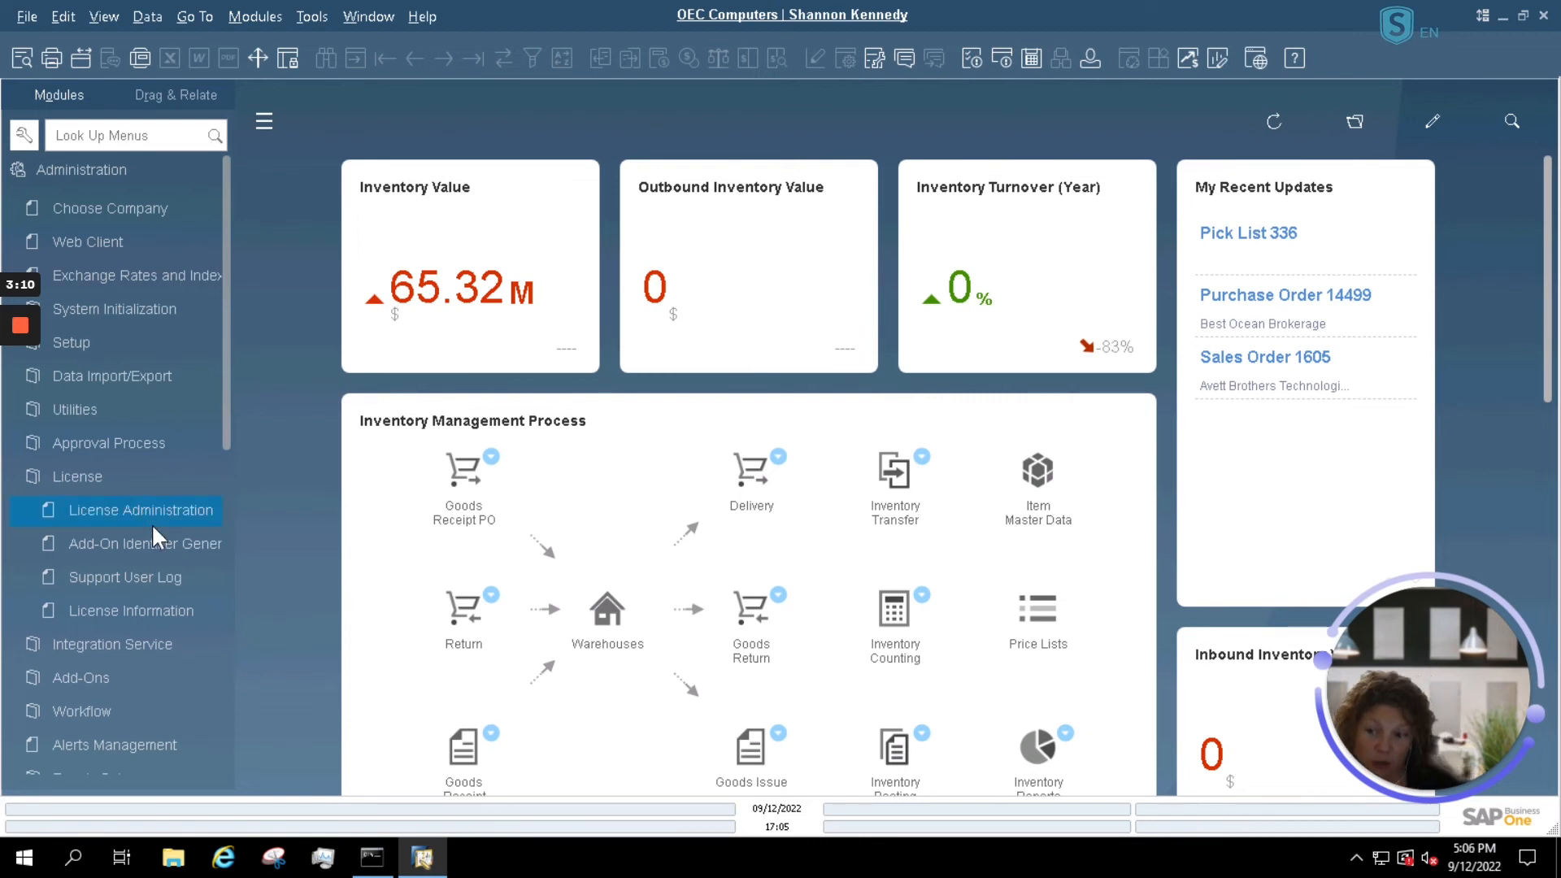
Open License Administration maximised and select the departed user's row.
left_click(142, 510)
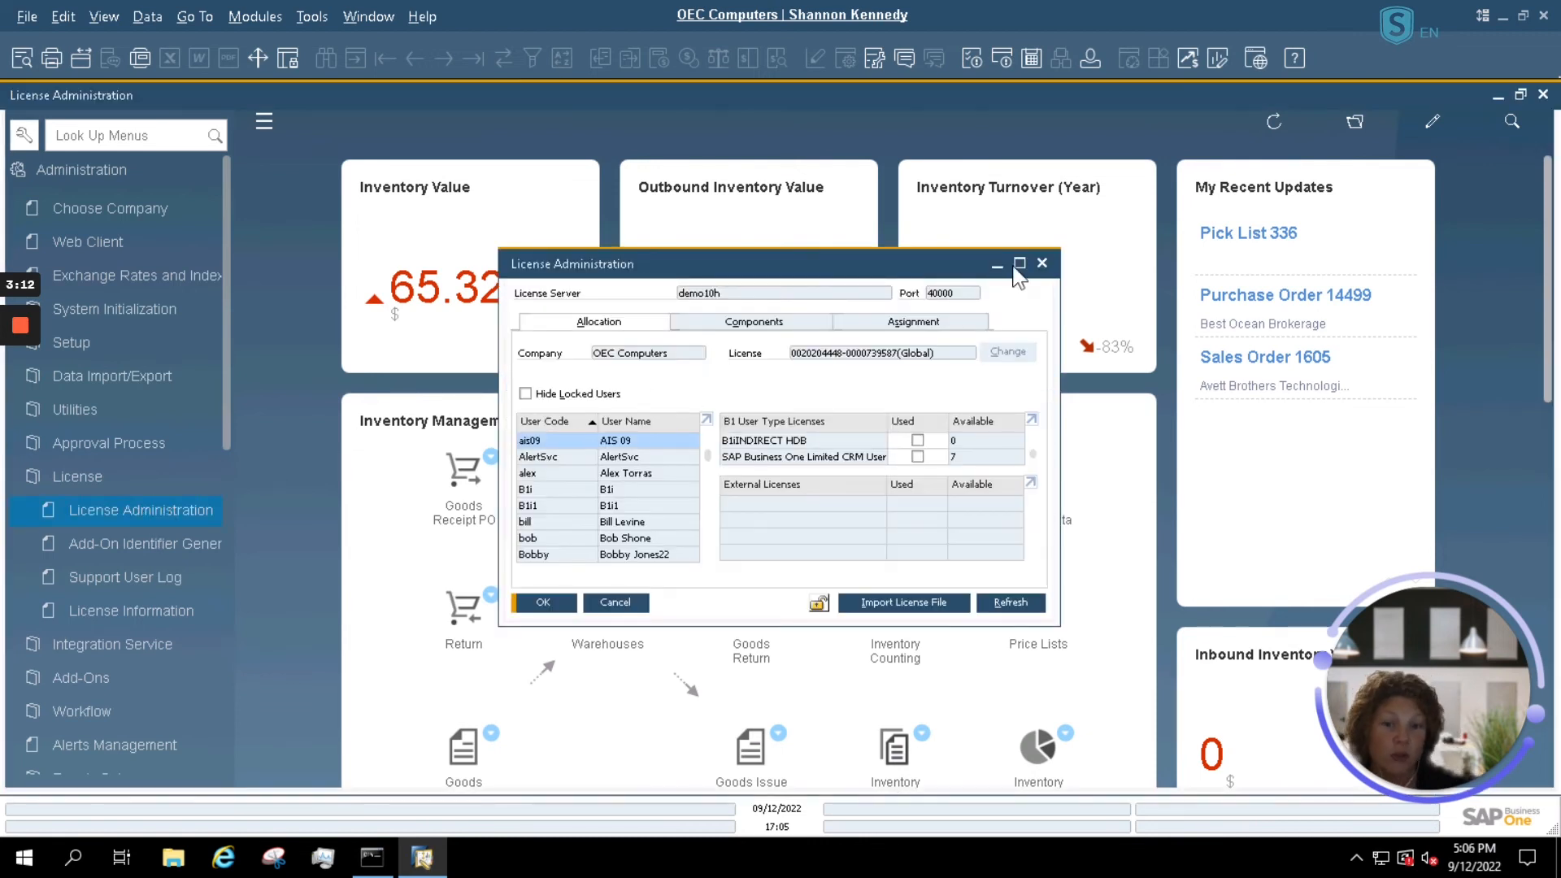
left_click(1017, 264)
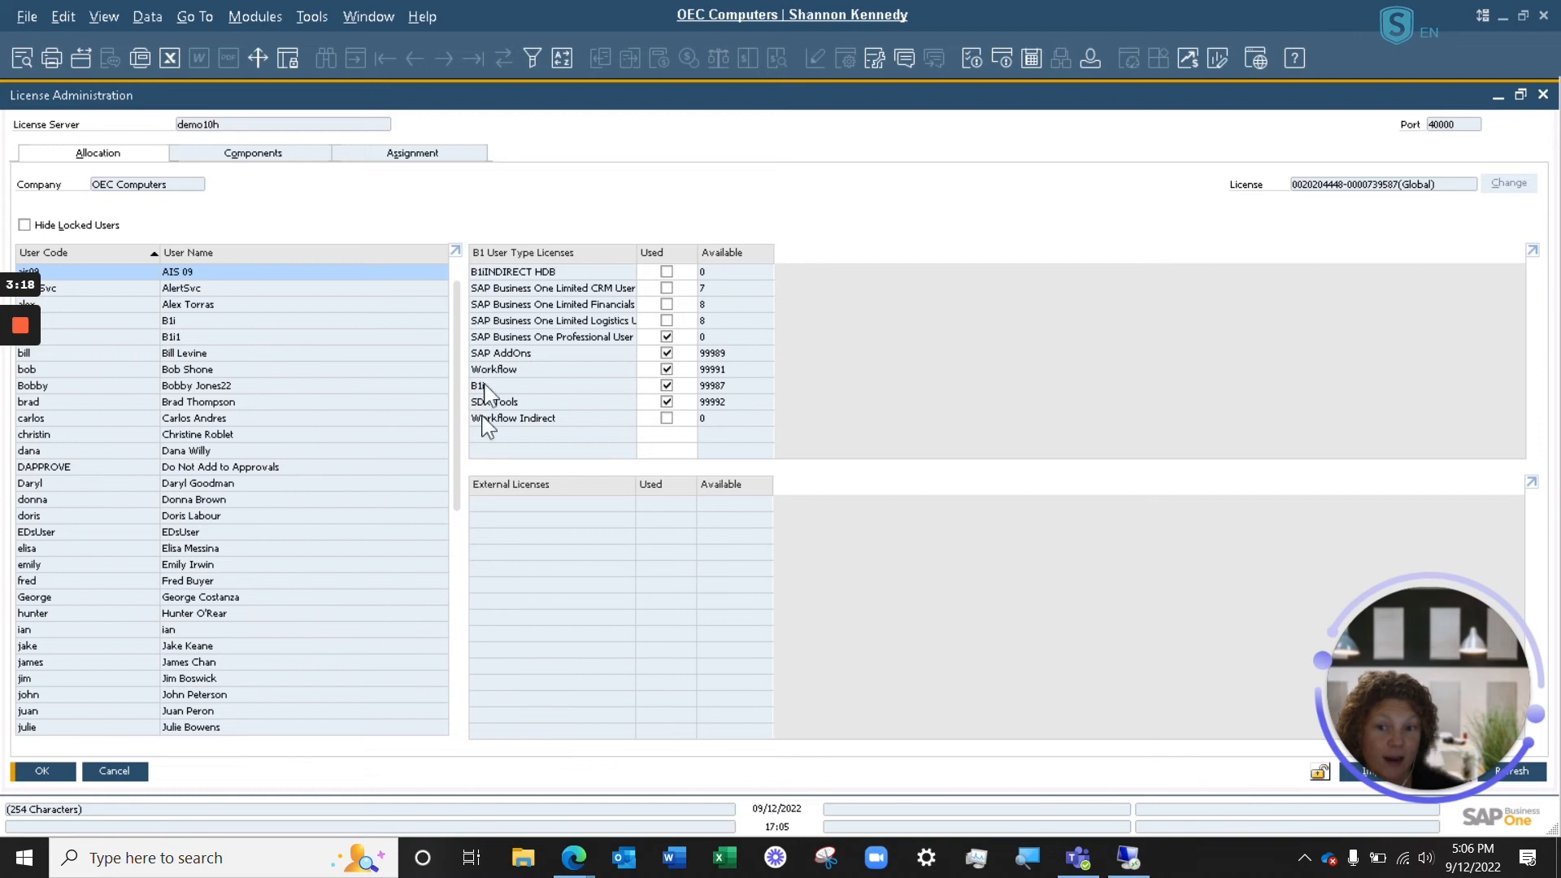
mouse_move(622, 258)
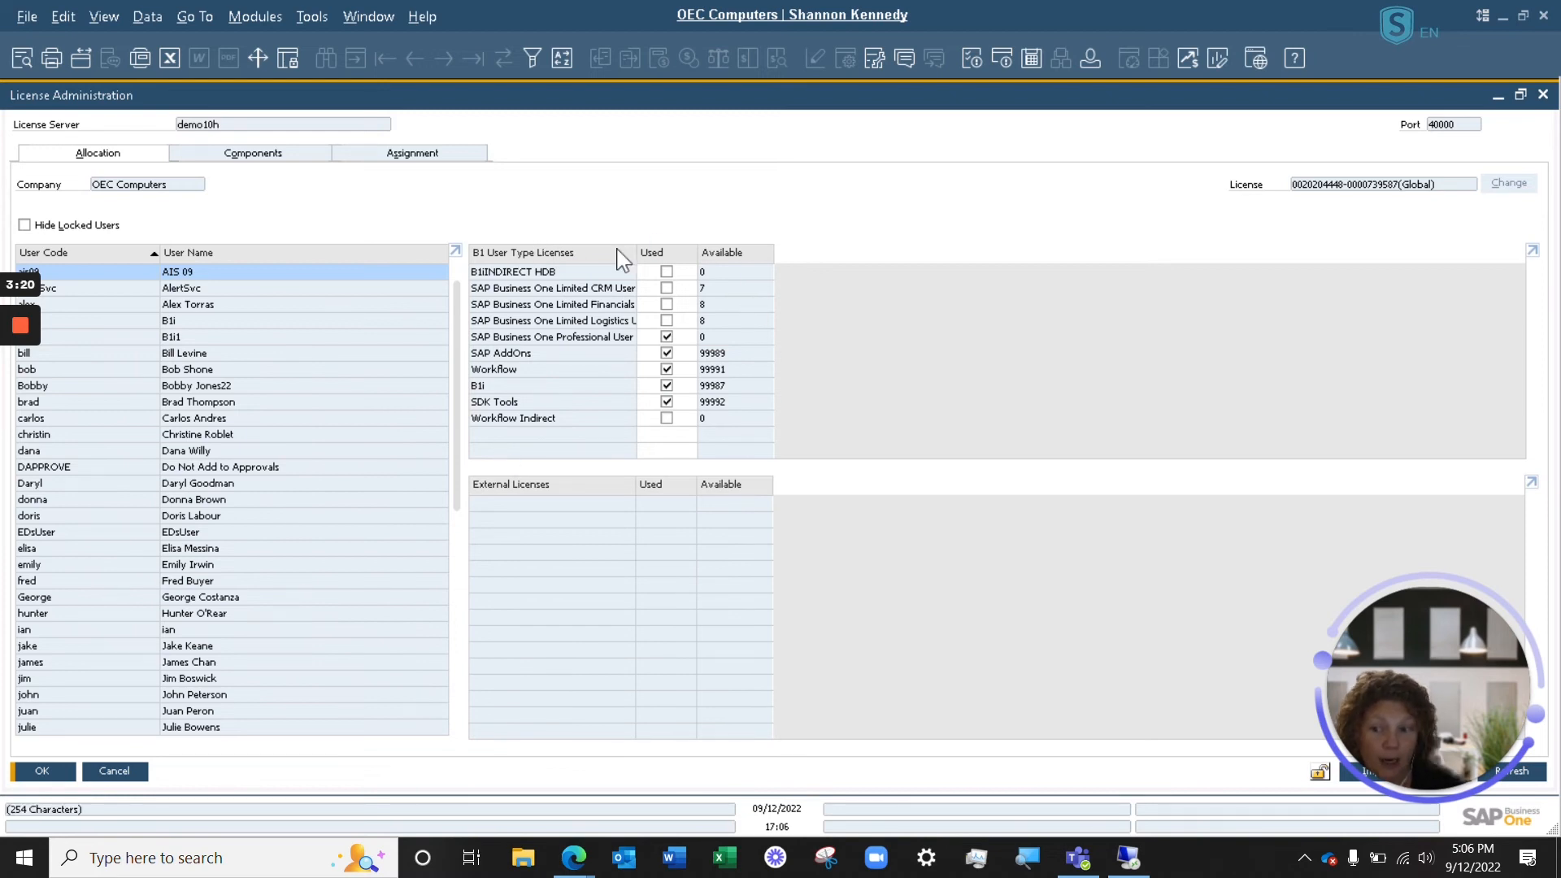
left_click(179, 532)
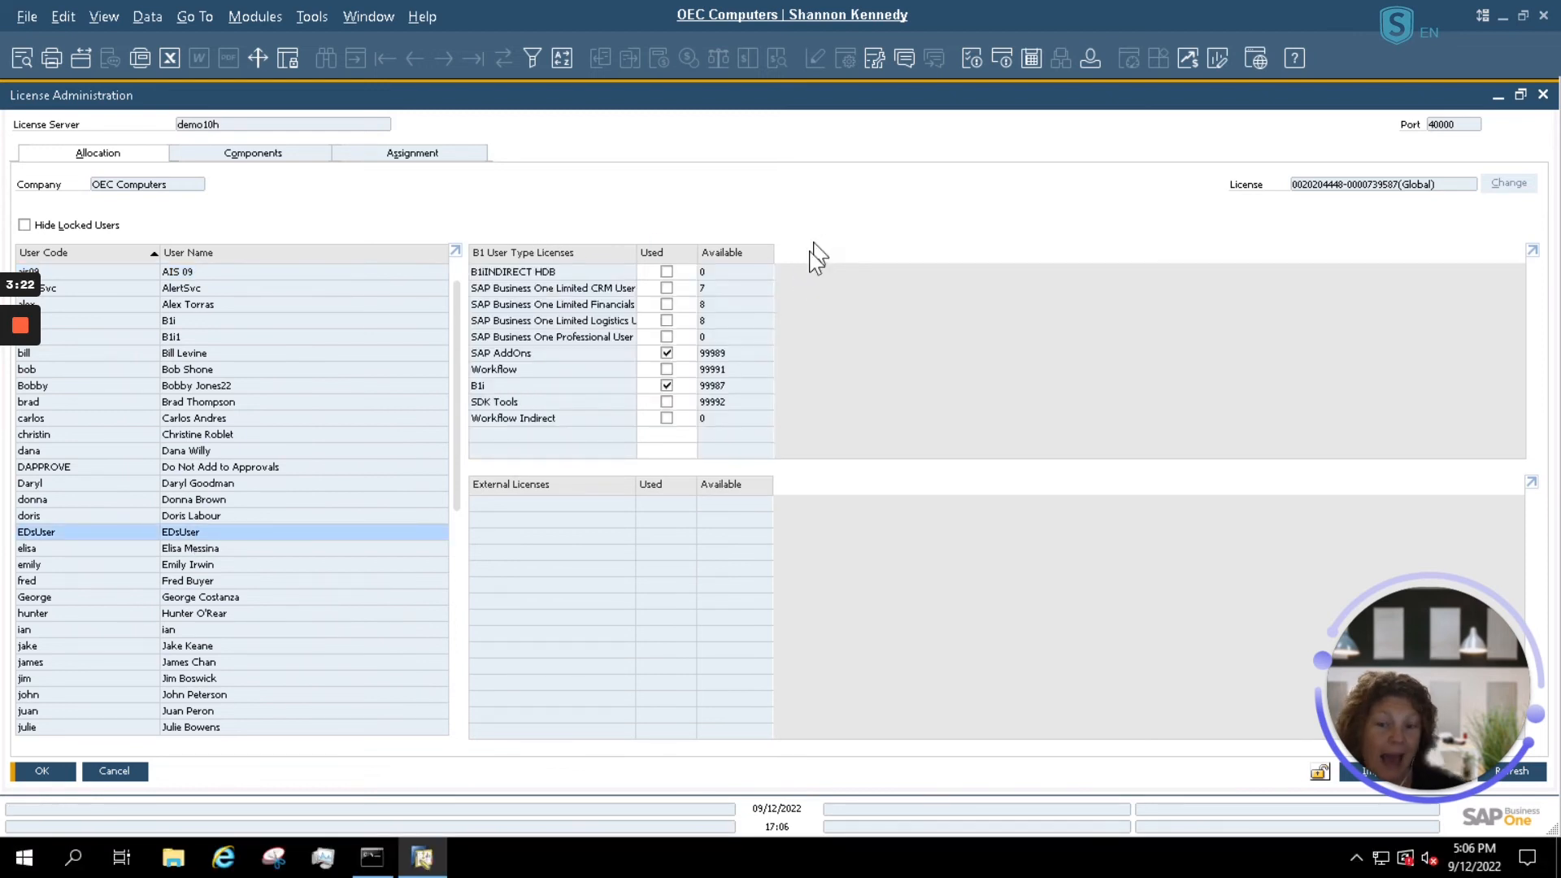
Adjust EDsUser's license checkboxes to remove Professional User, save, and close.
left_click(665, 352)
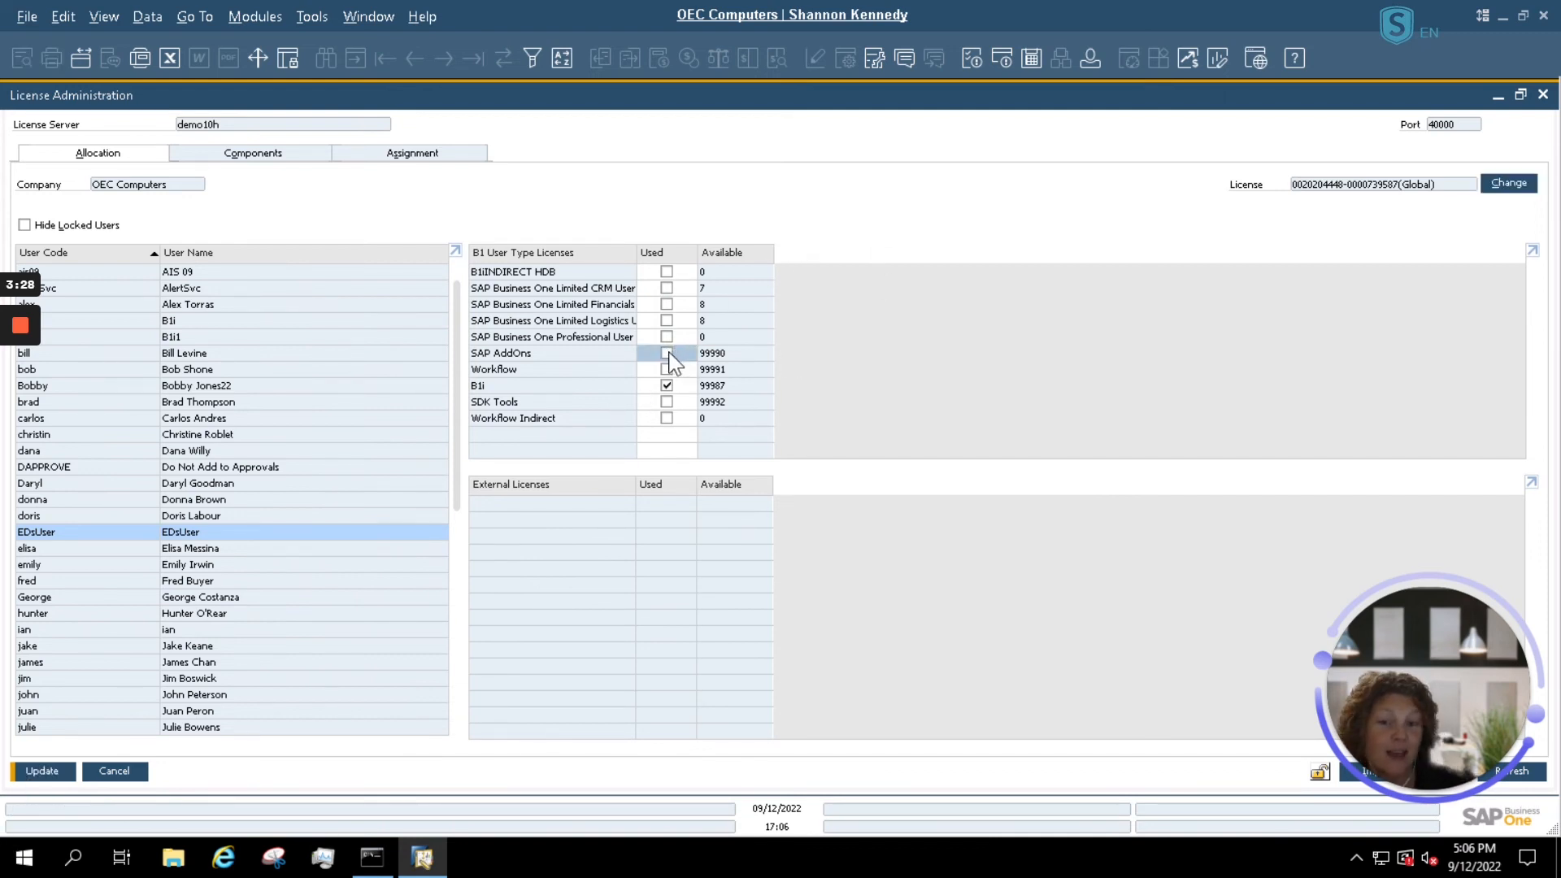
left_click(666, 352)
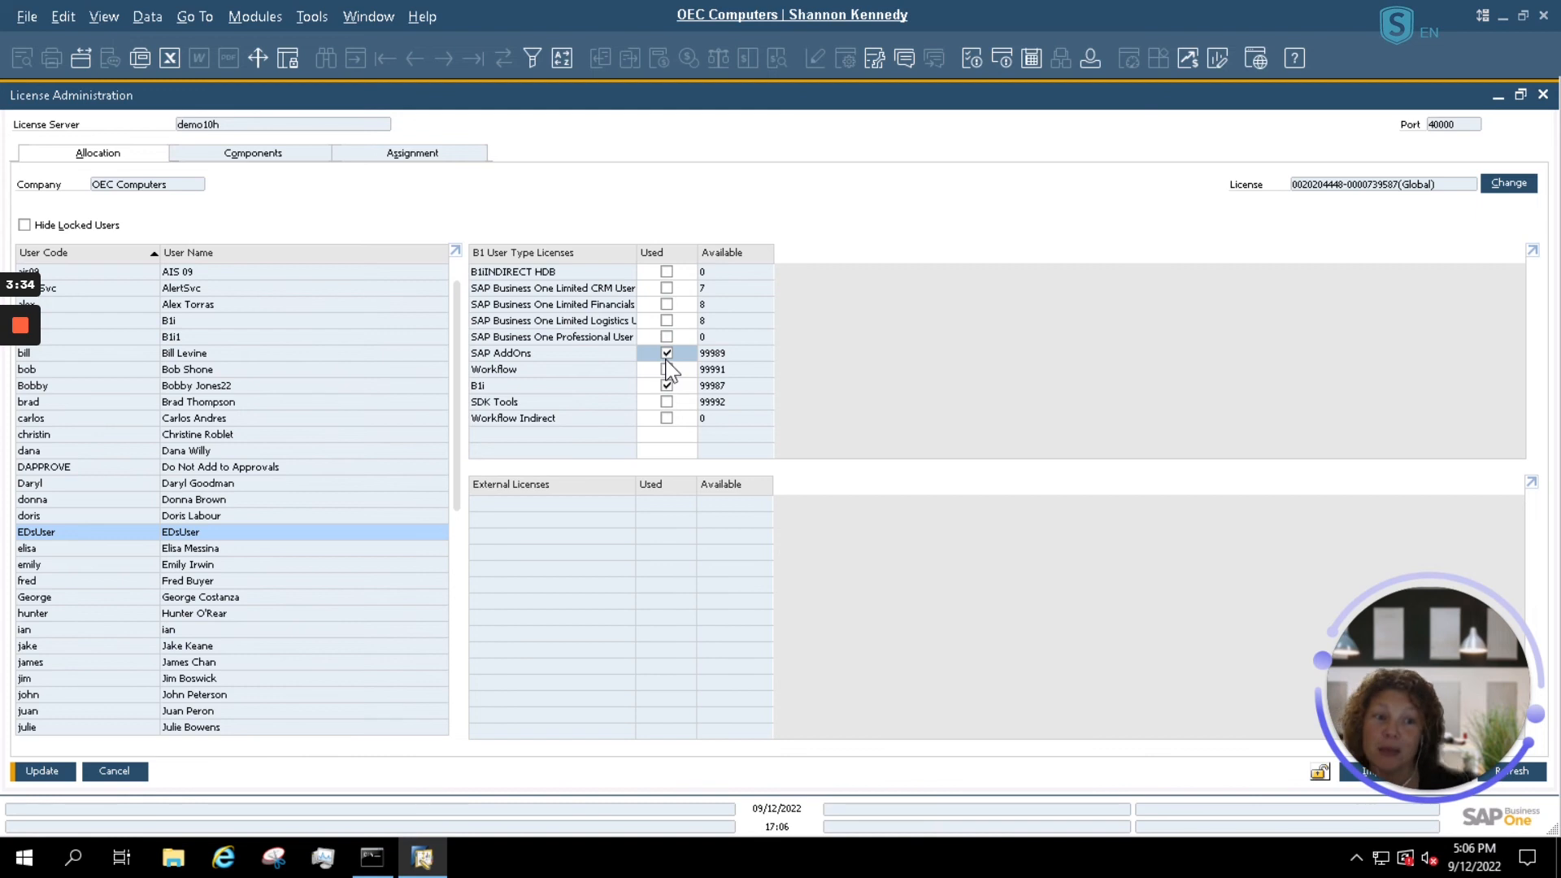
left_click(666, 369)
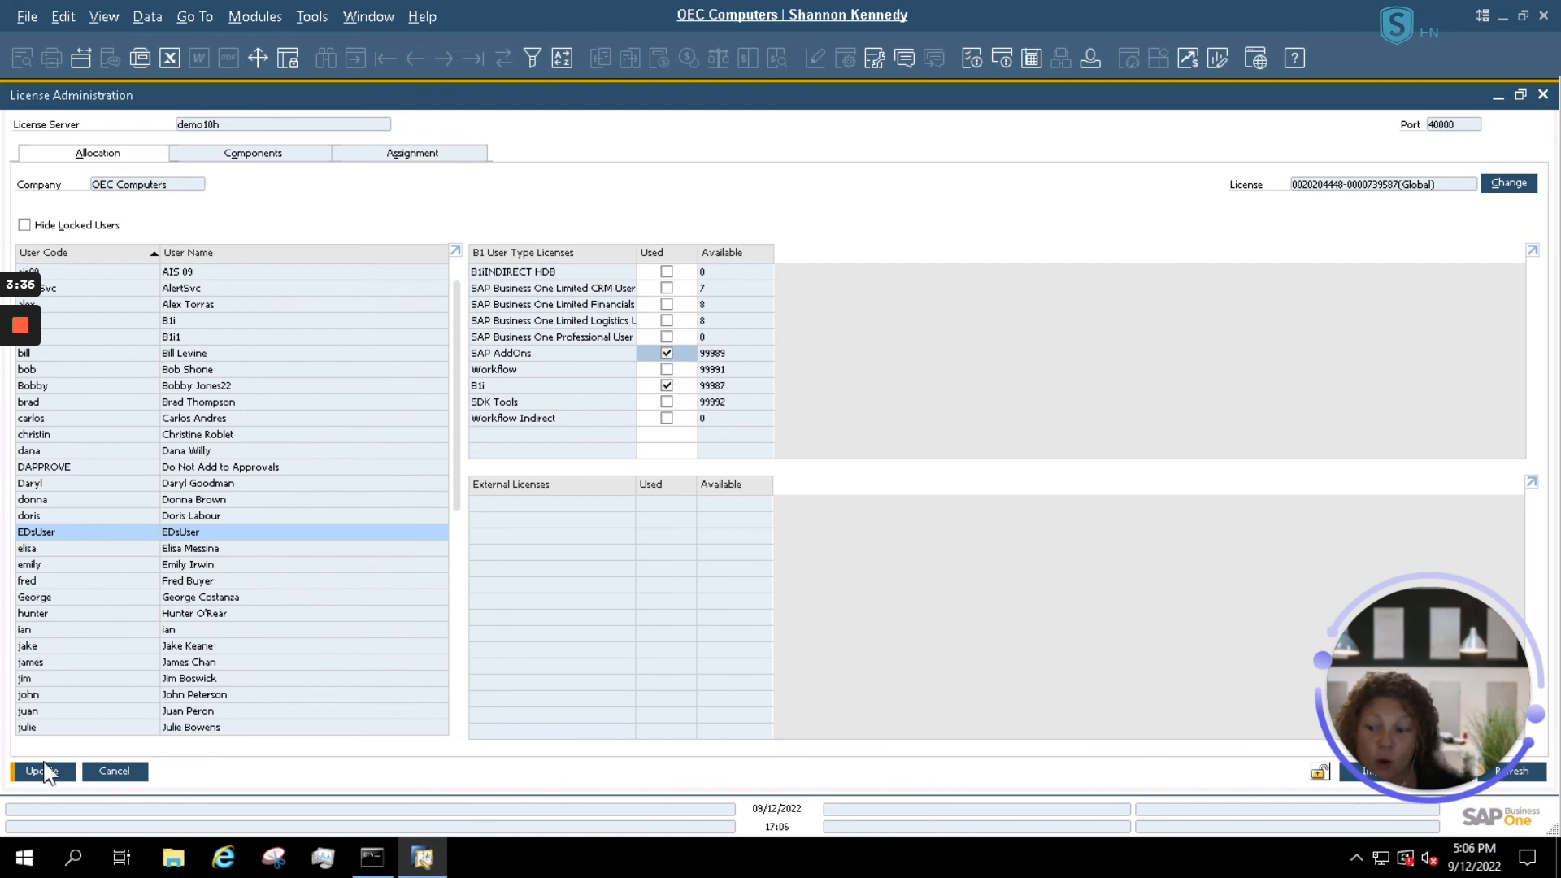
left_click(41, 771)
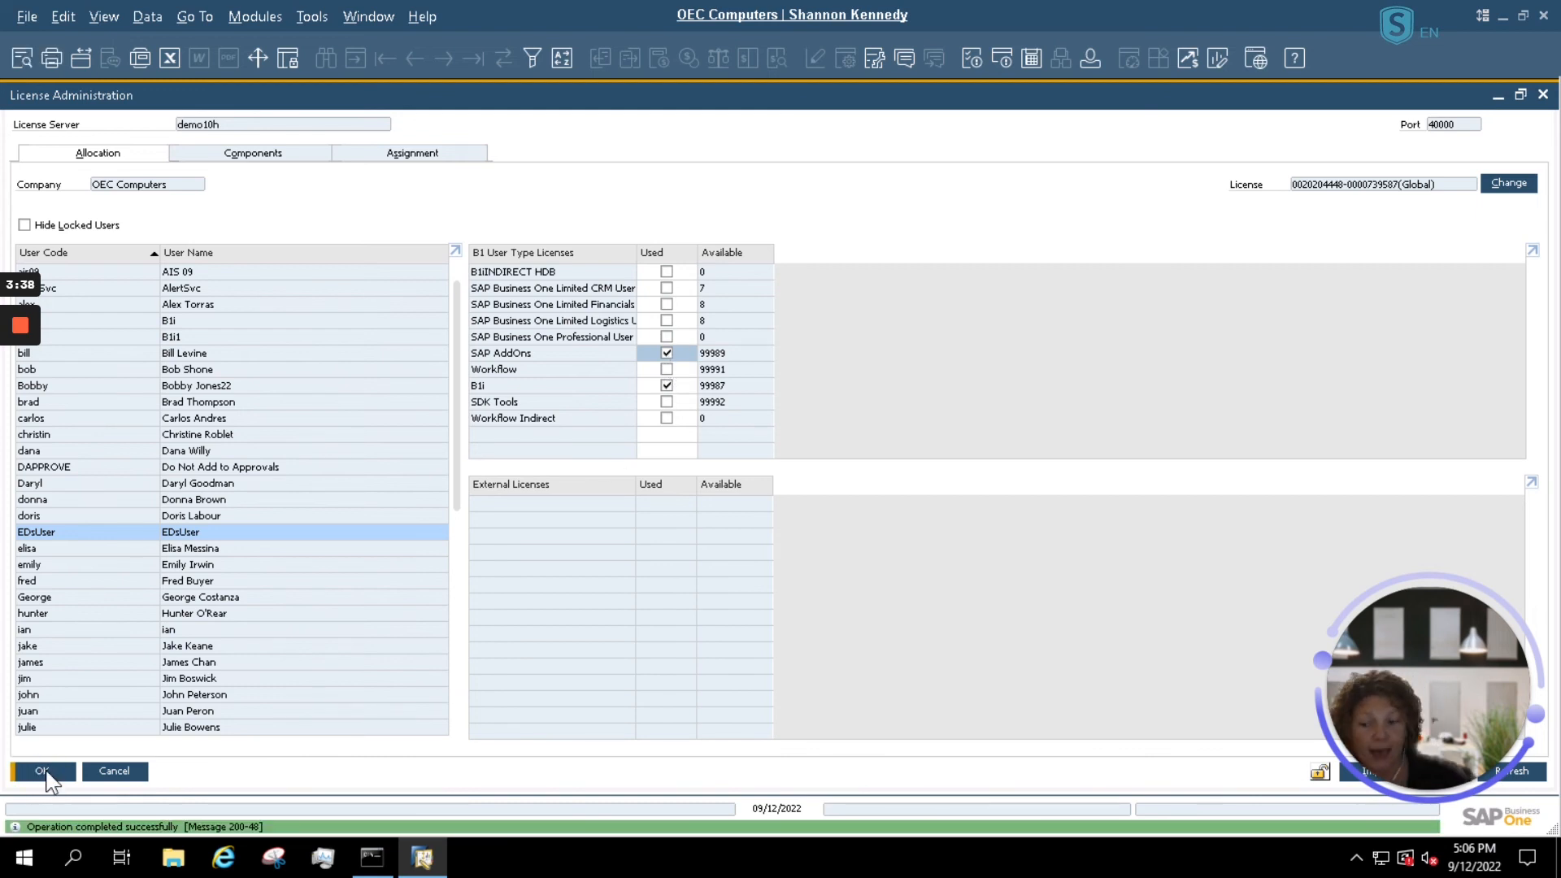
left_click(41, 771)
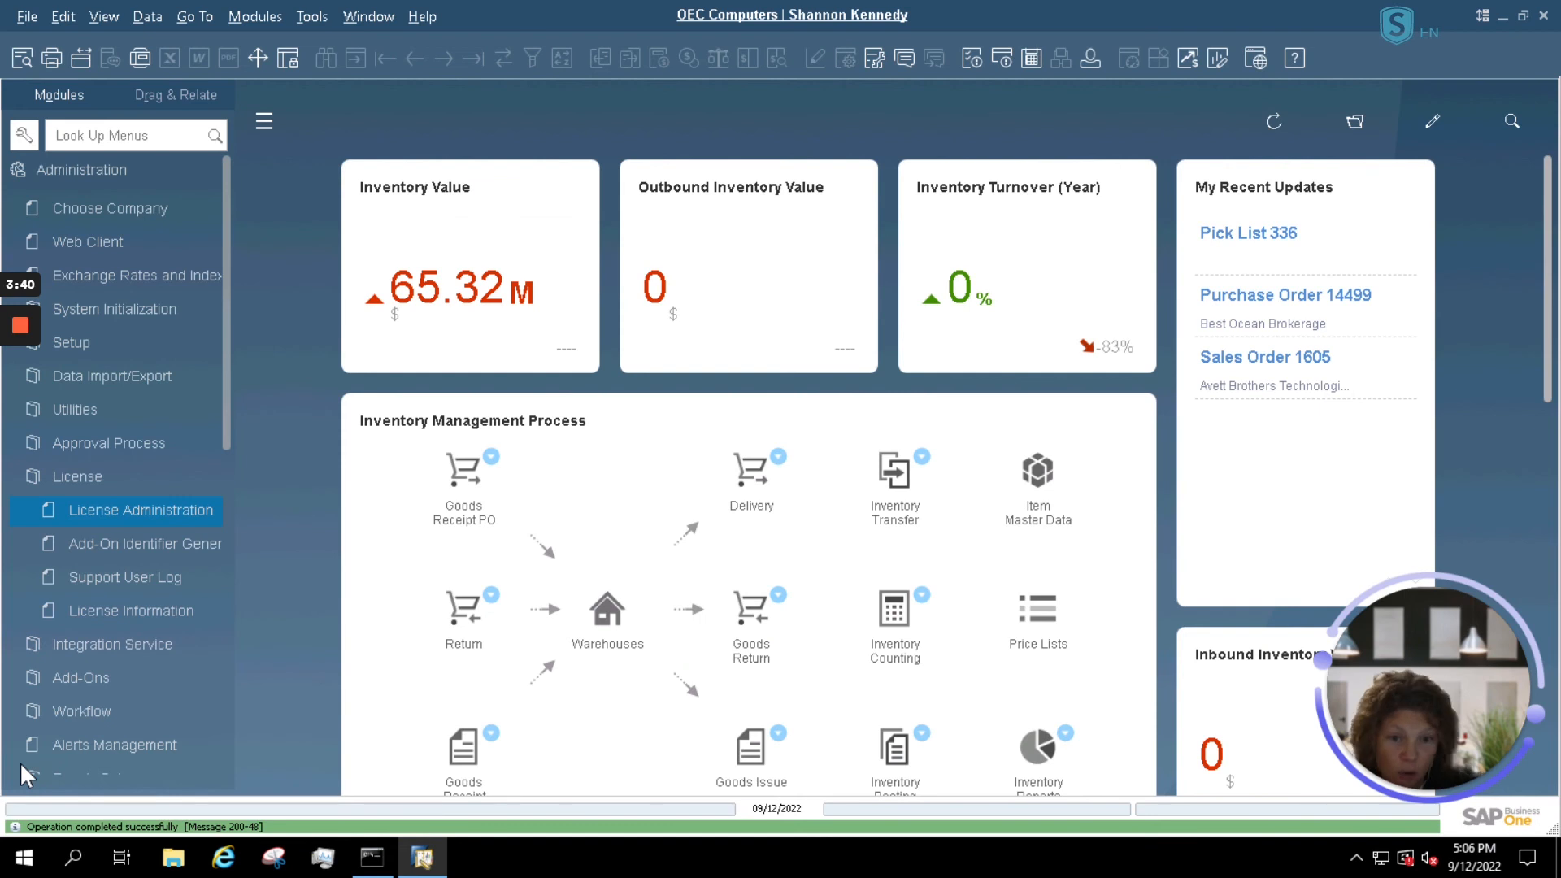